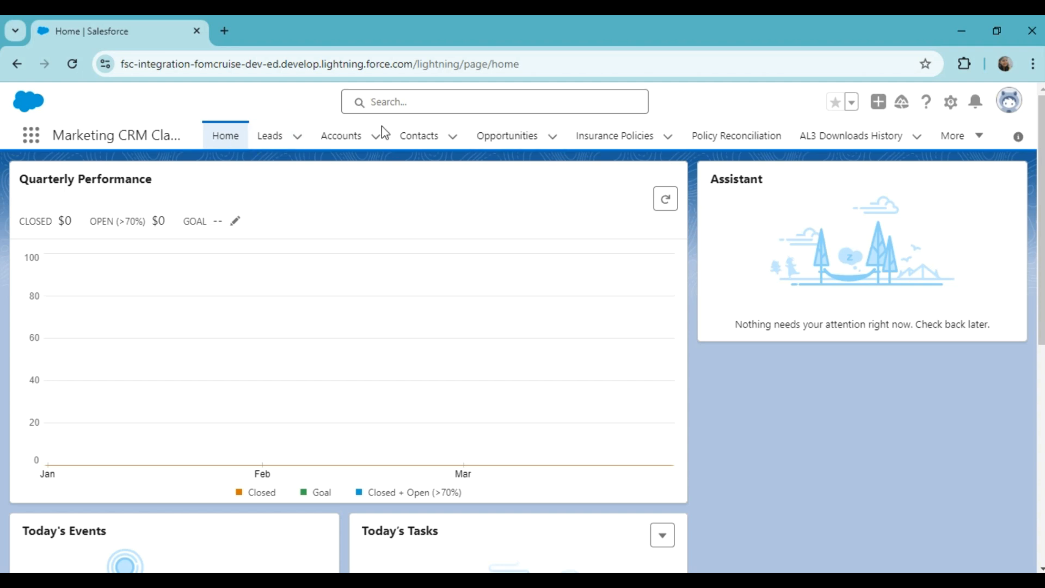
mouse_move(207, 94)
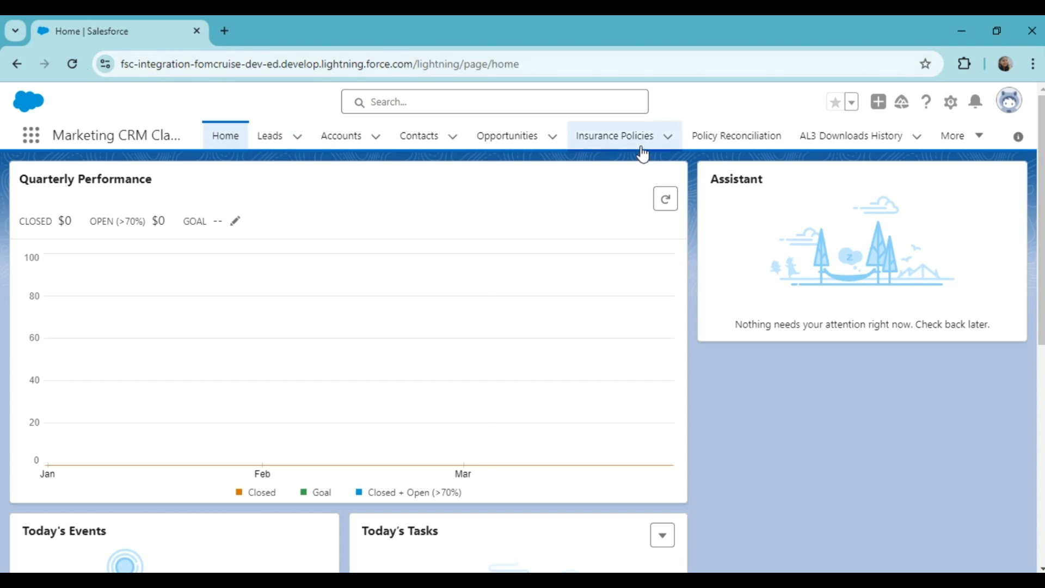
mouse_move(631, 147)
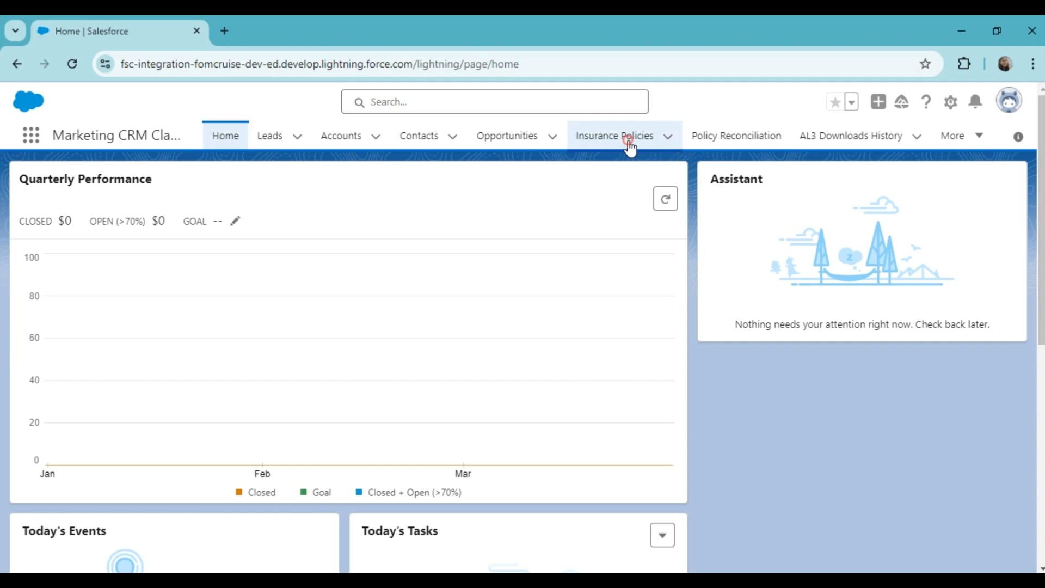
left_click(618, 135)
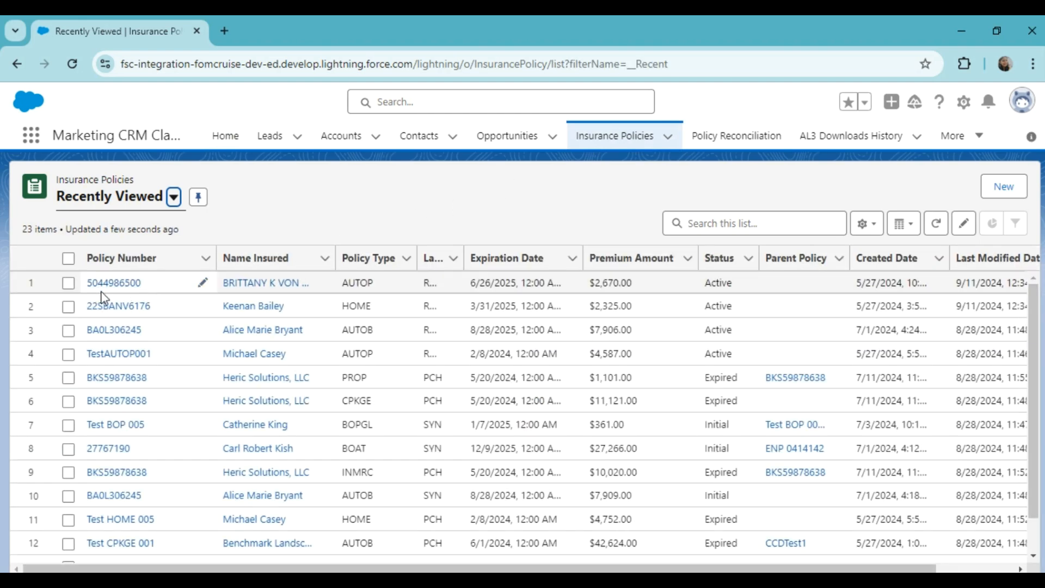
mouse_move(114, 285)
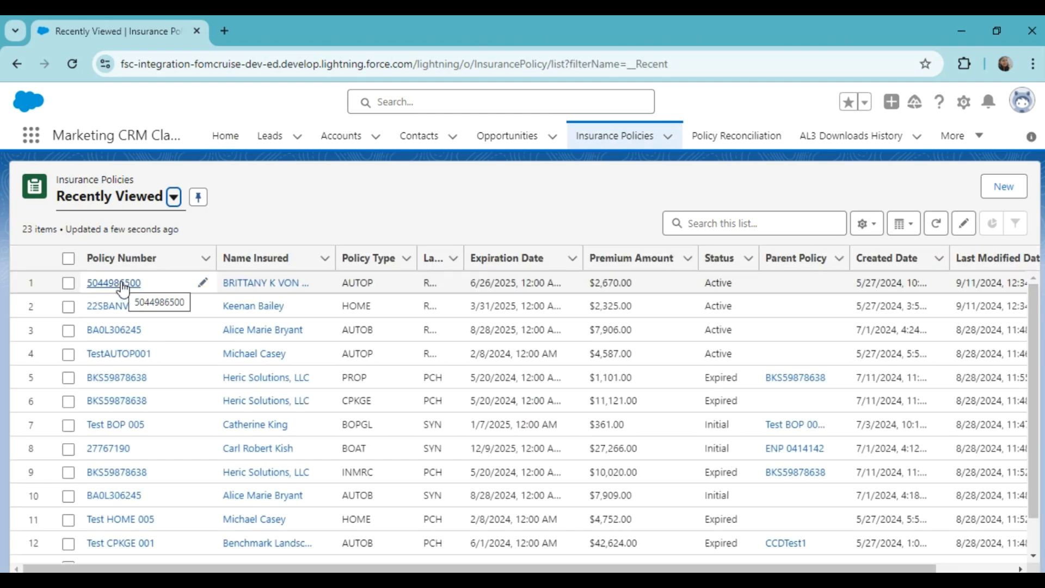
left_click(113, 283)
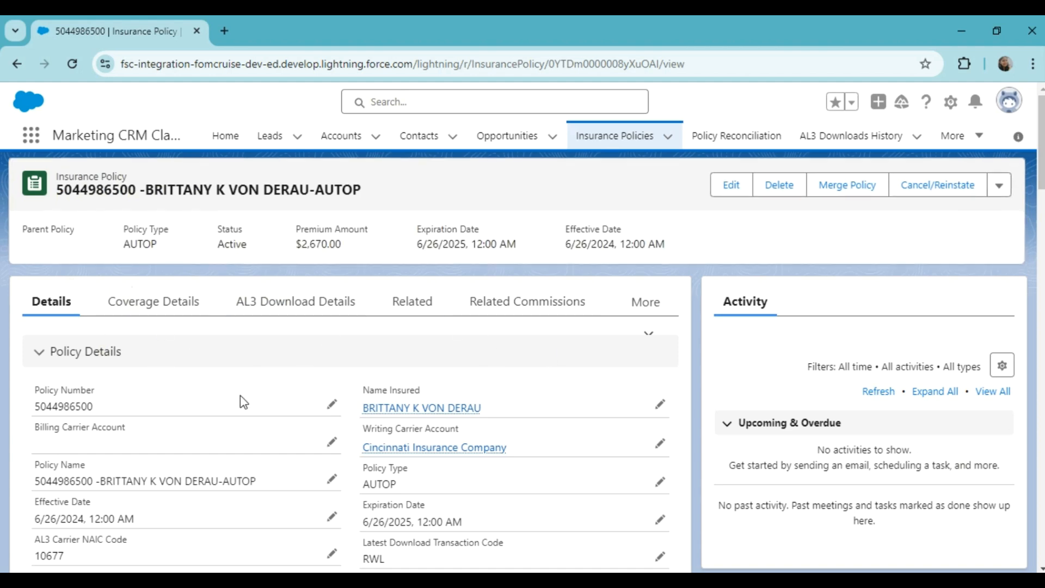
mouse_move(323, 381)
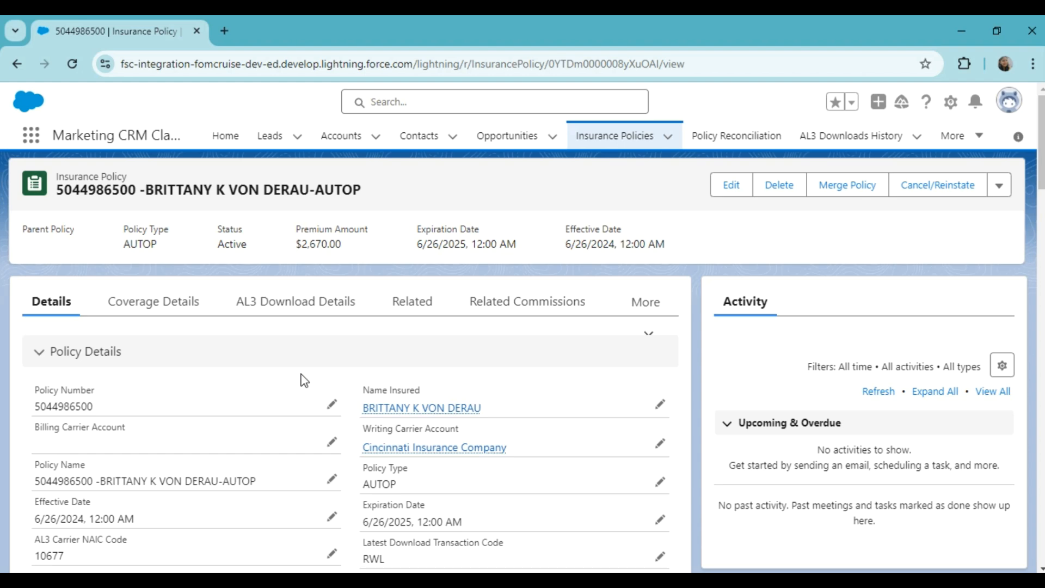
mouse_move(355, 431)
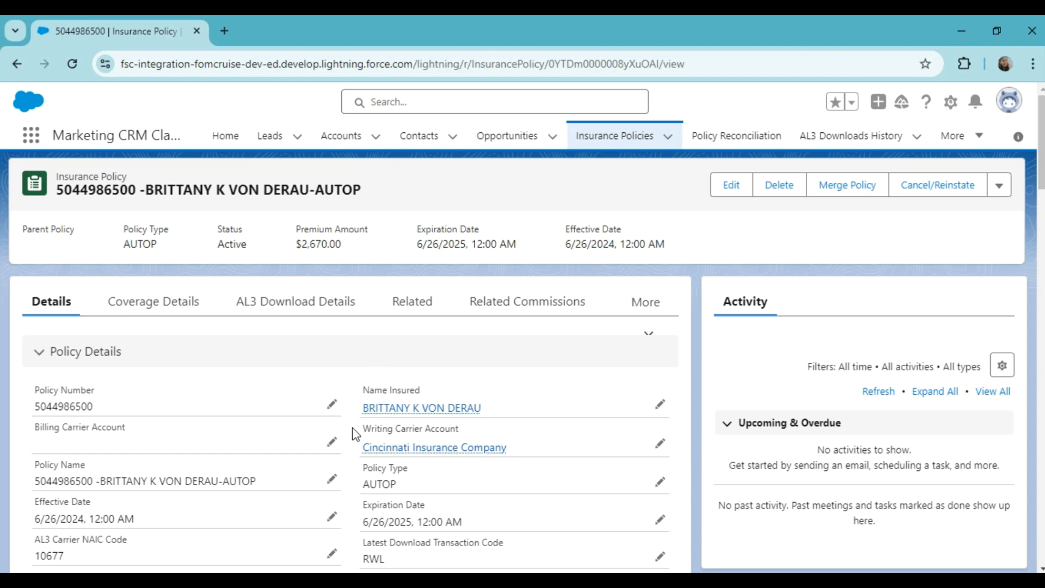
scroll("down", 3)
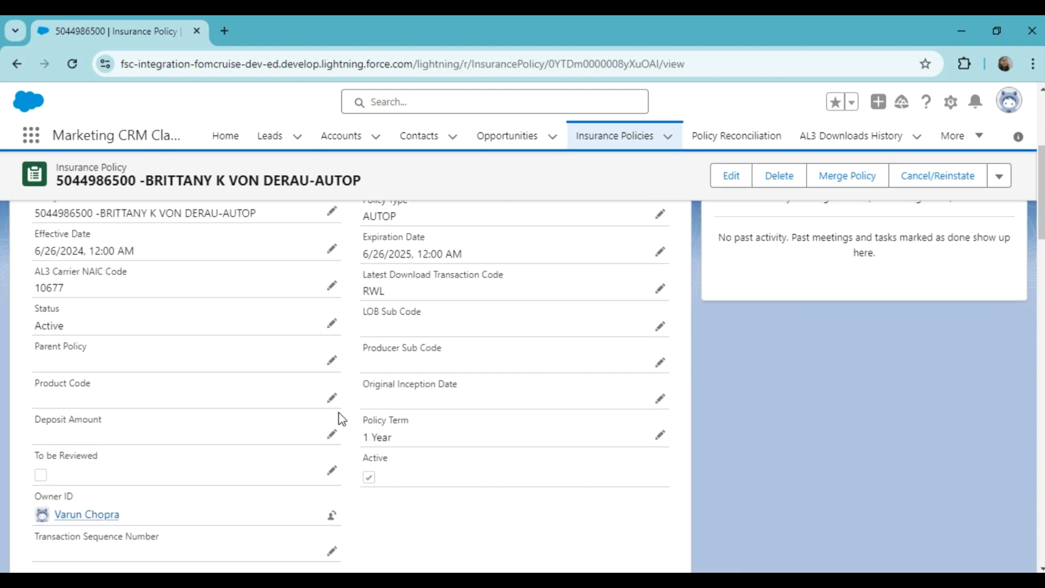
scroll("up", 3)
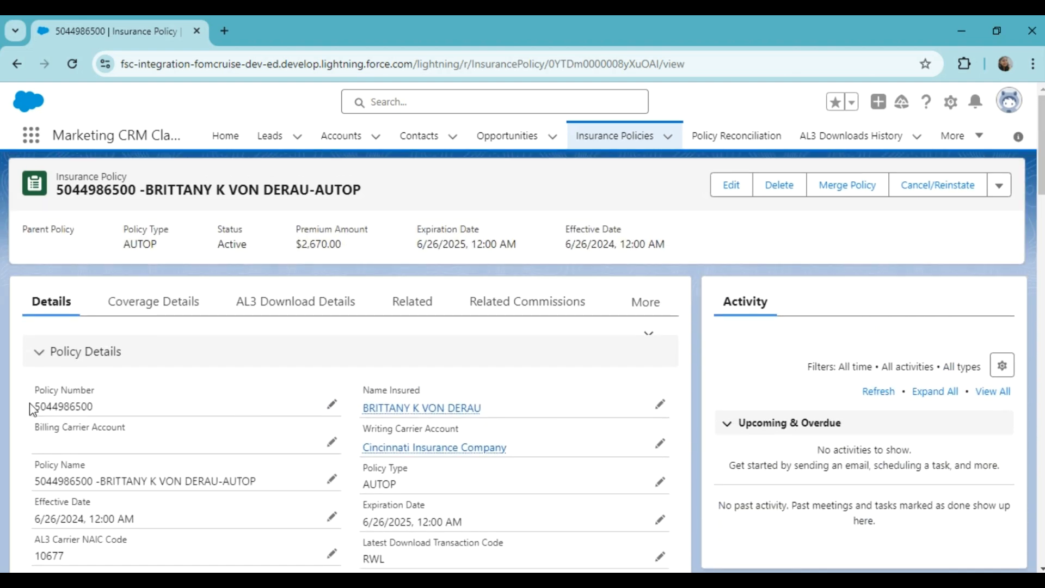
double_click(61, 407)
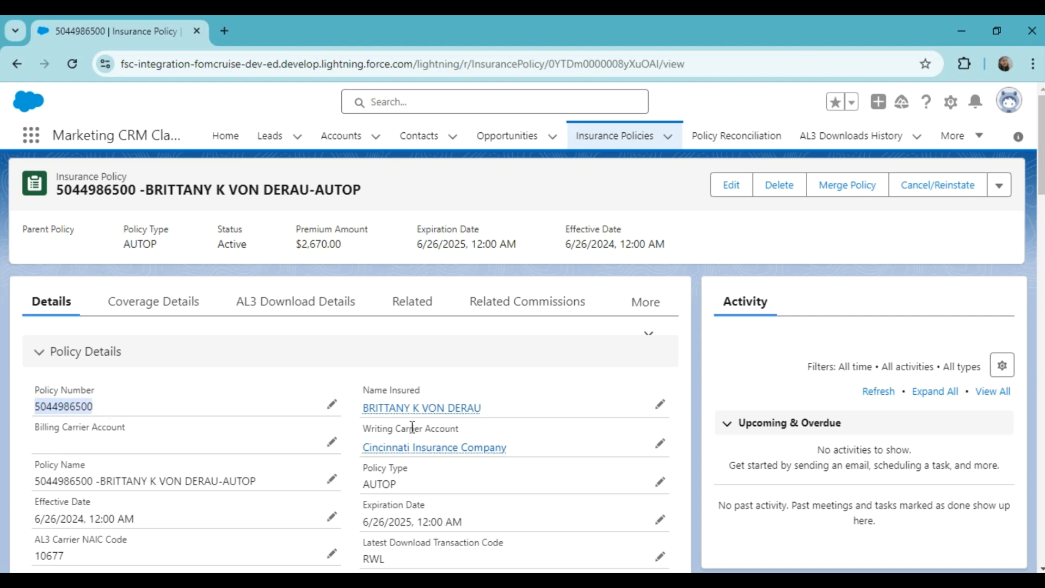
scroll("down", 3)
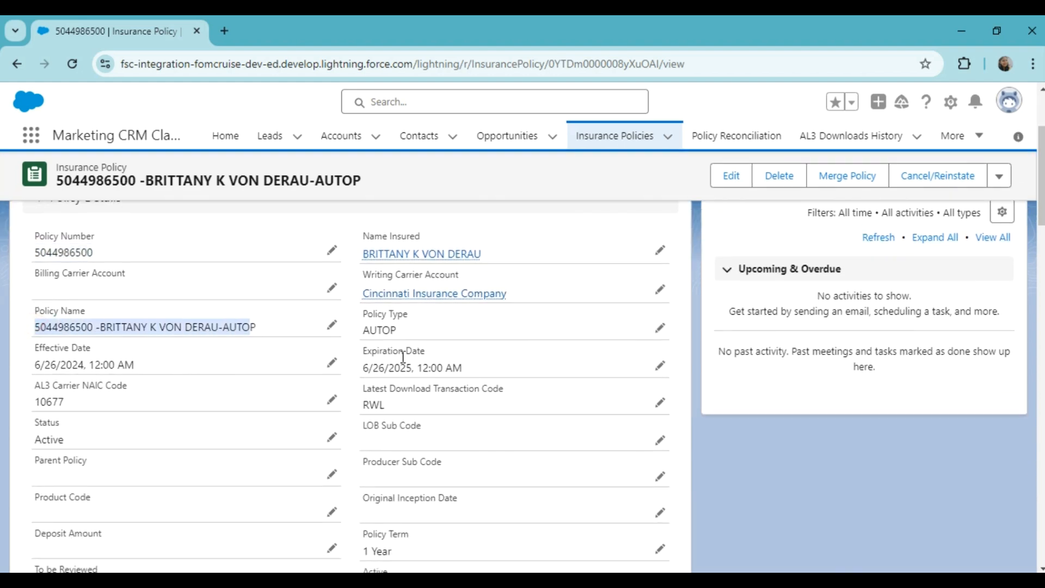
scroll("down", 3)
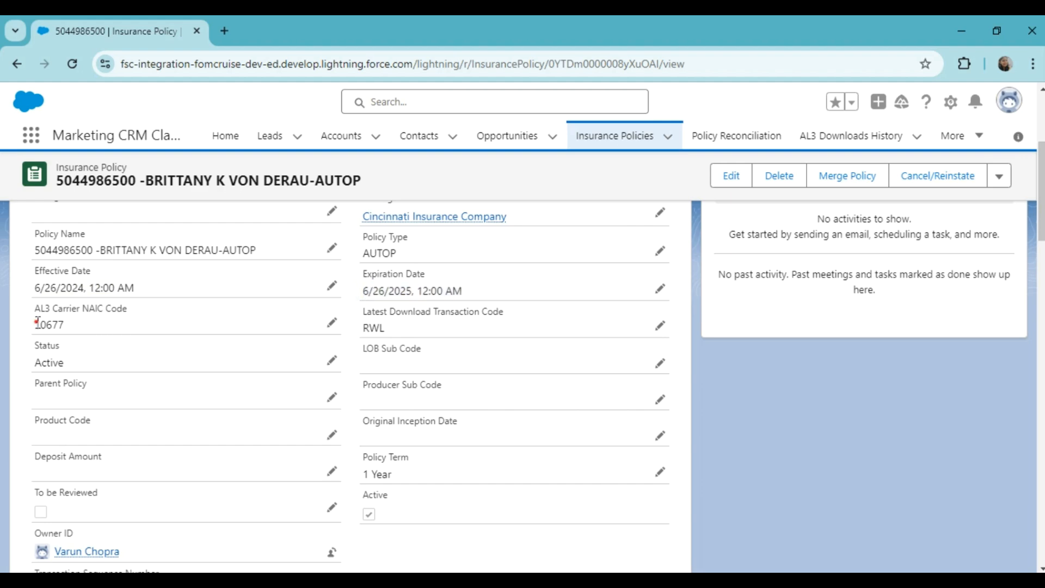
double_click(47, 324)
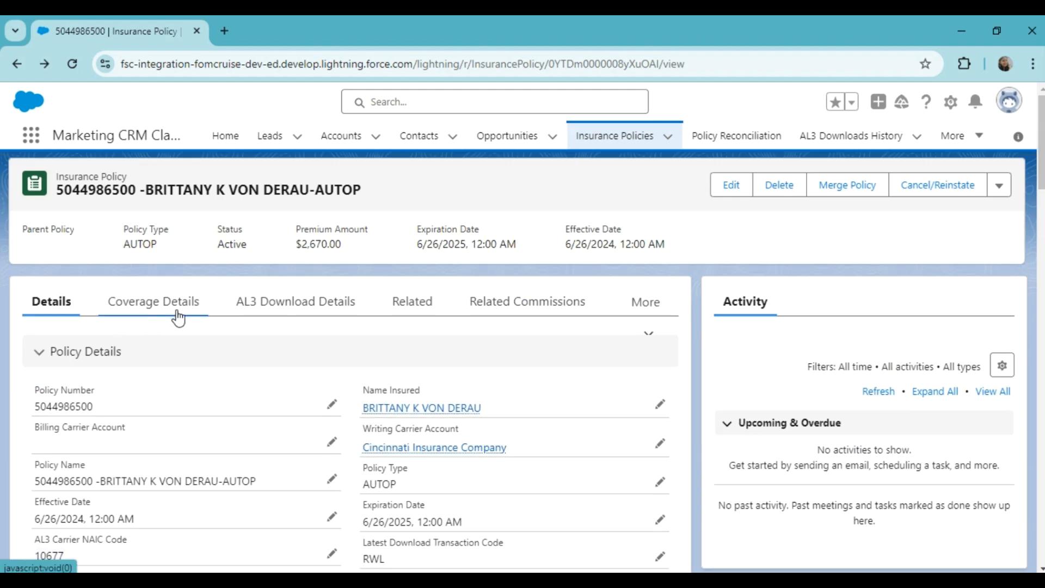
mouse_move(146, 307)
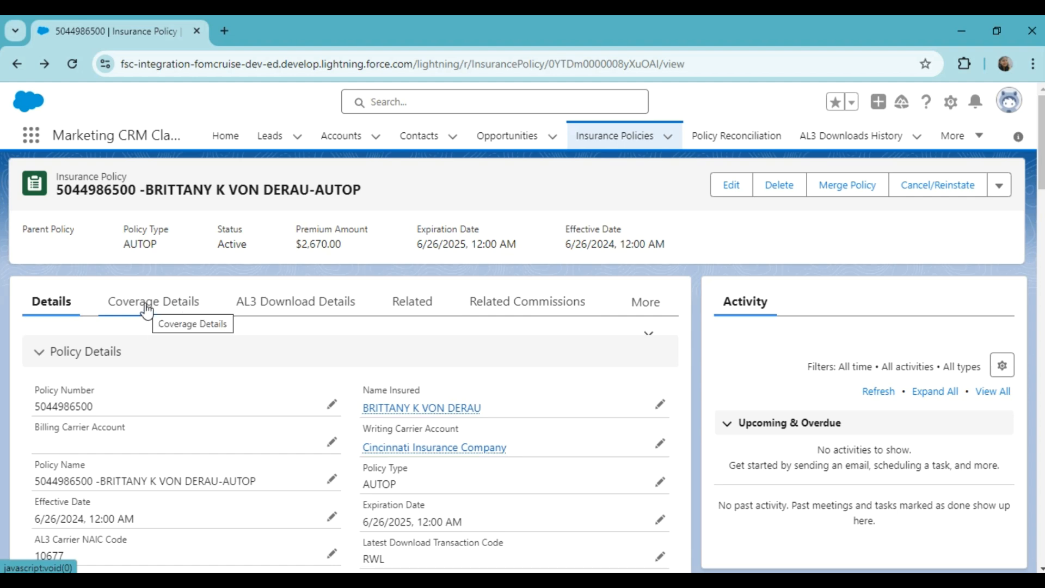
View the Coverage Details and inspect coverage record IPC-00244025, then return to the list
left_click(152, 301)
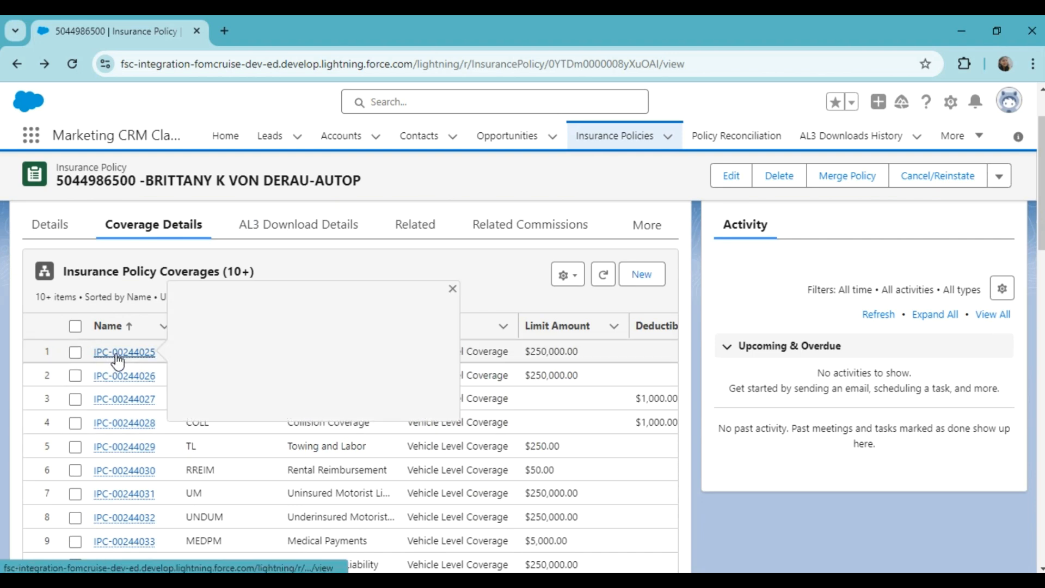
left_click(124, 353)
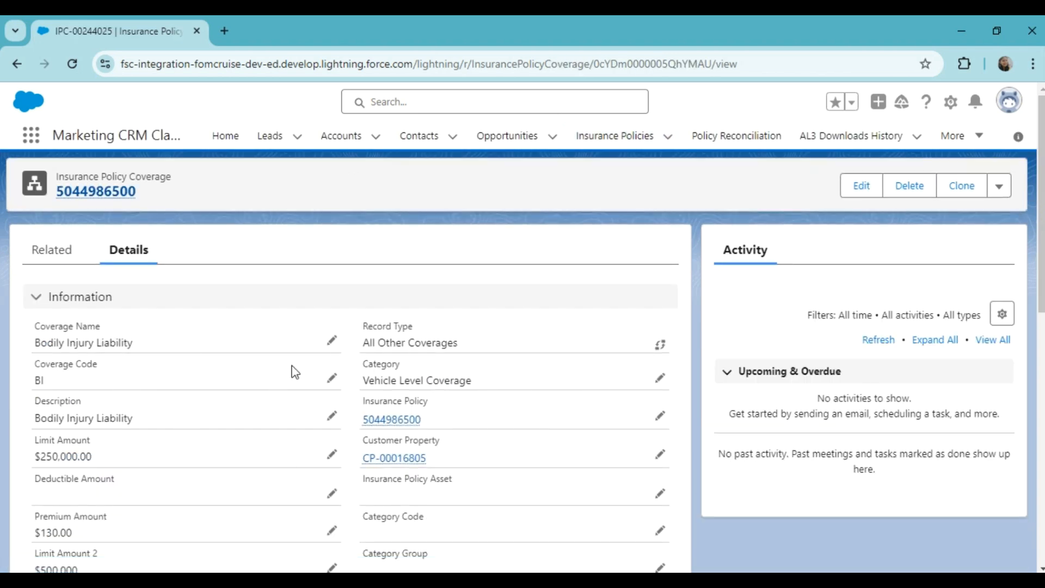
scroll("down", 3)
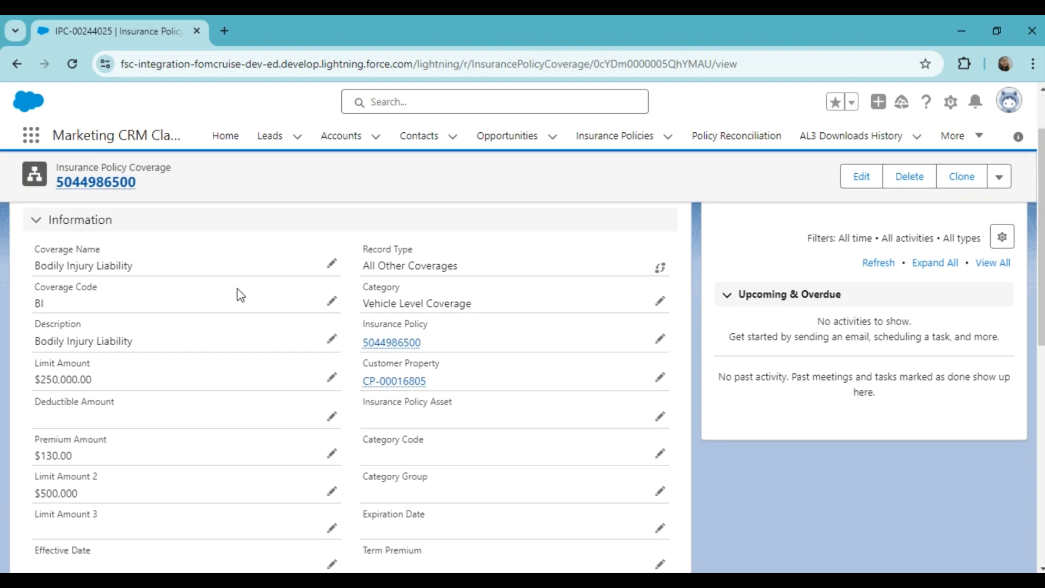
left_click(383, 342)
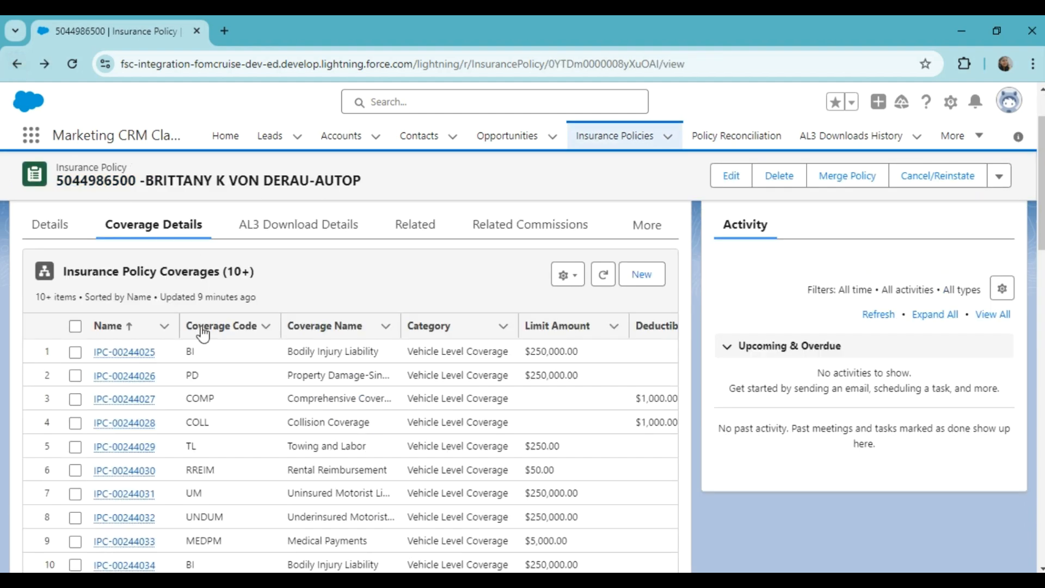
Review the policy-level and vehicle-level coverage tables for the 2019 Chevrolet Cruze LT
scroll("down", 3)
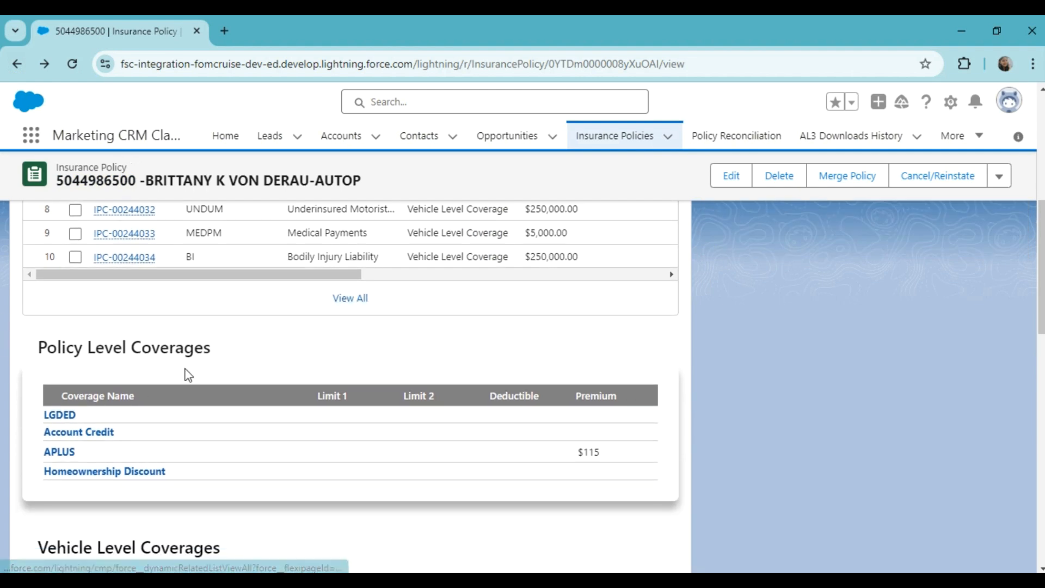
scroll("down", 3)
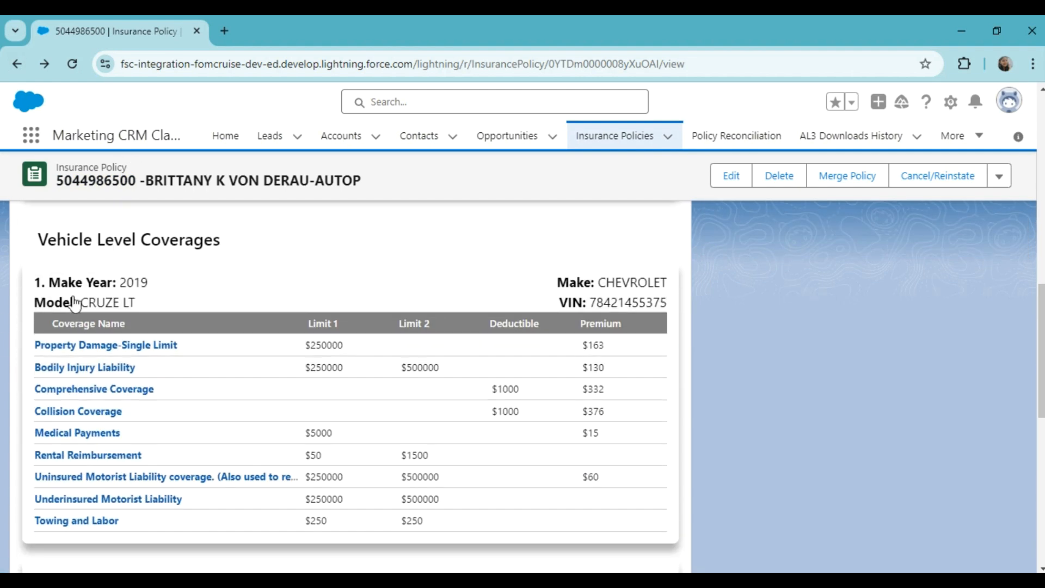
scroll("down", 3)
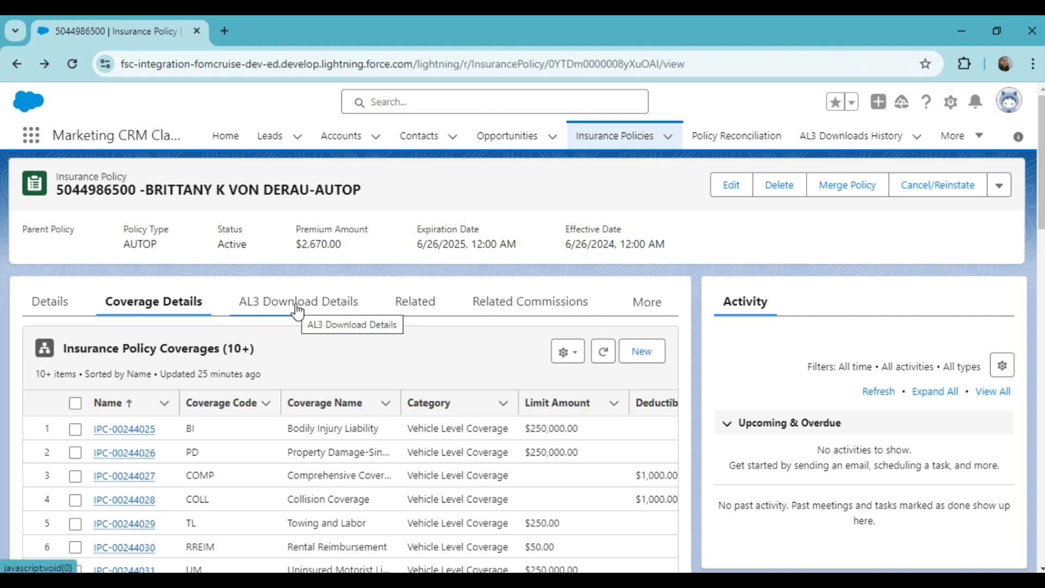
Show the AL3 Downloads History renewal transaction with its JSON and Excel file links
left_click(297, 301)
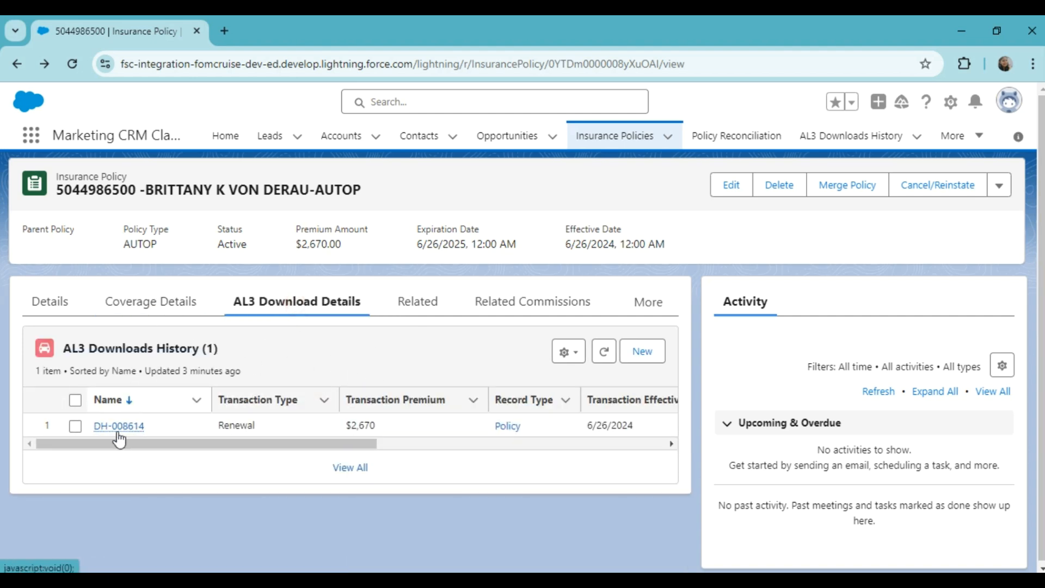
mouse_move(146, 455)
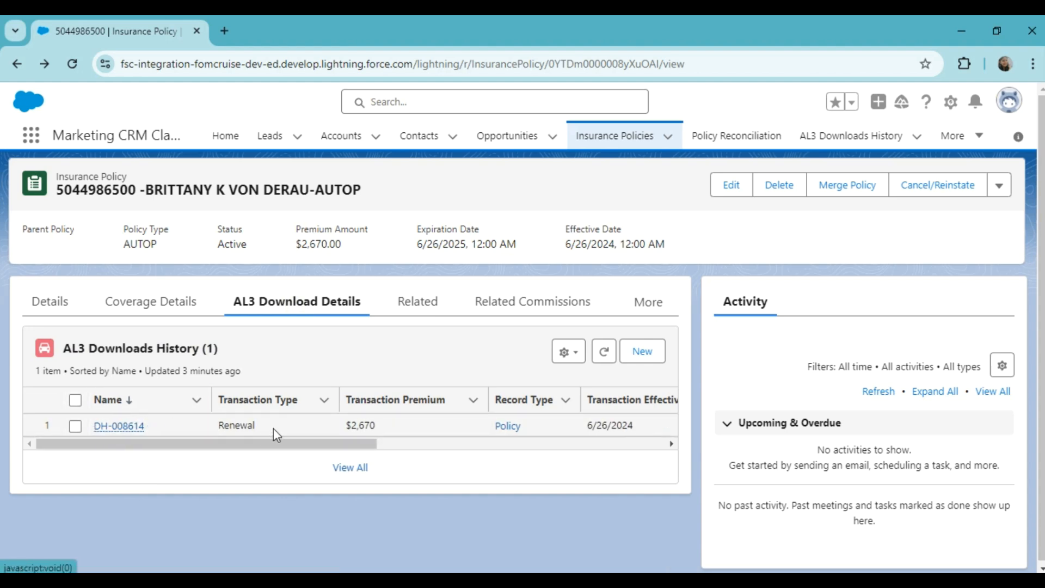
mouse_move(379, 447)
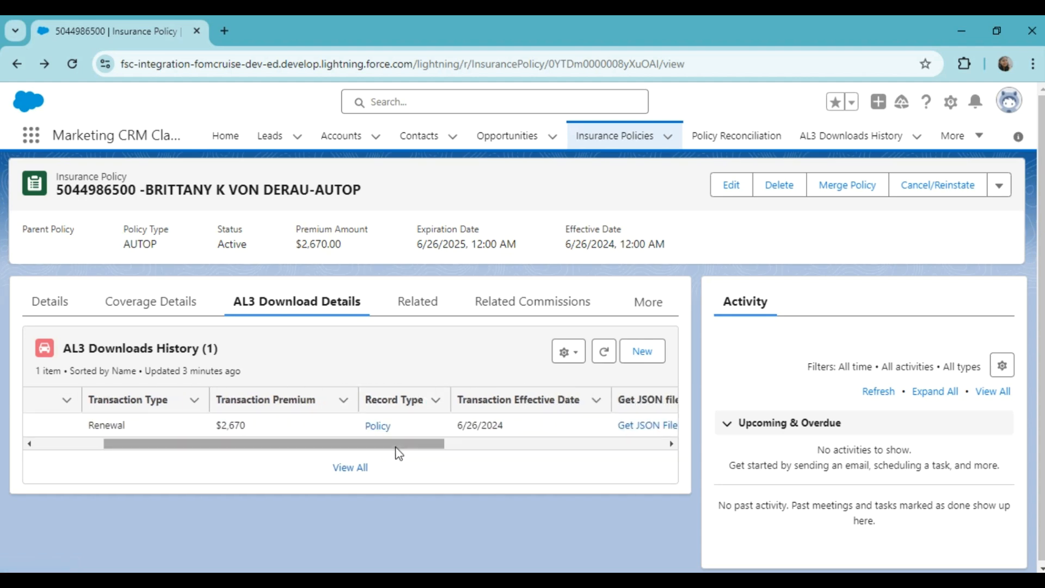
scroll("right", 3)
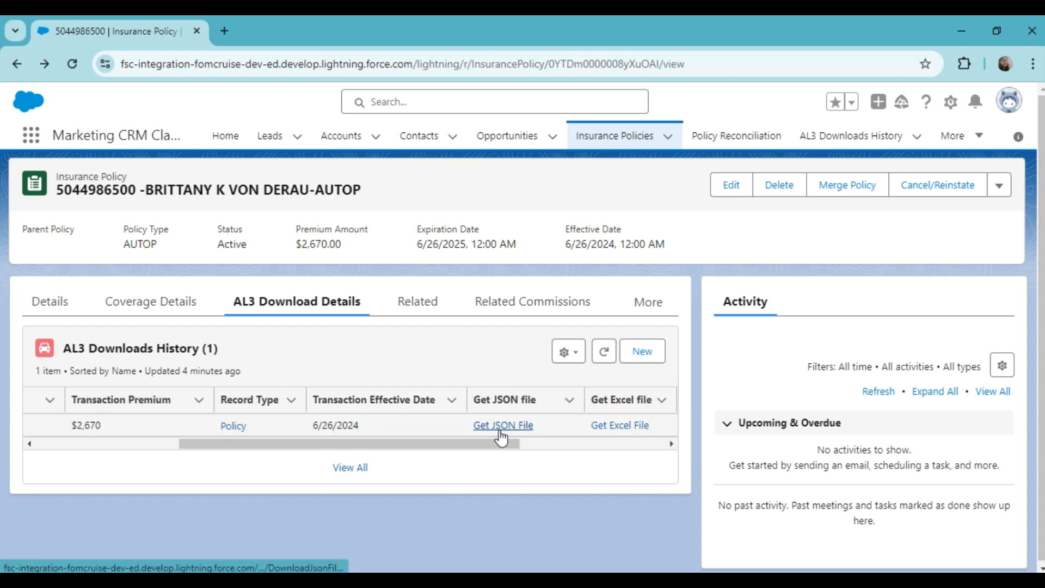
left_click(374, 399)
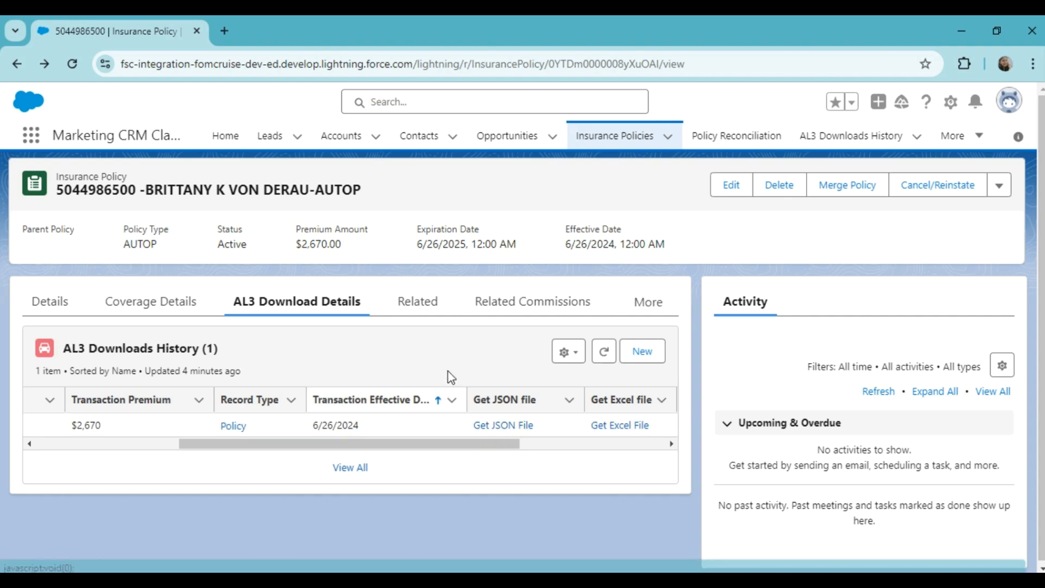
mouse_move(423, 311)
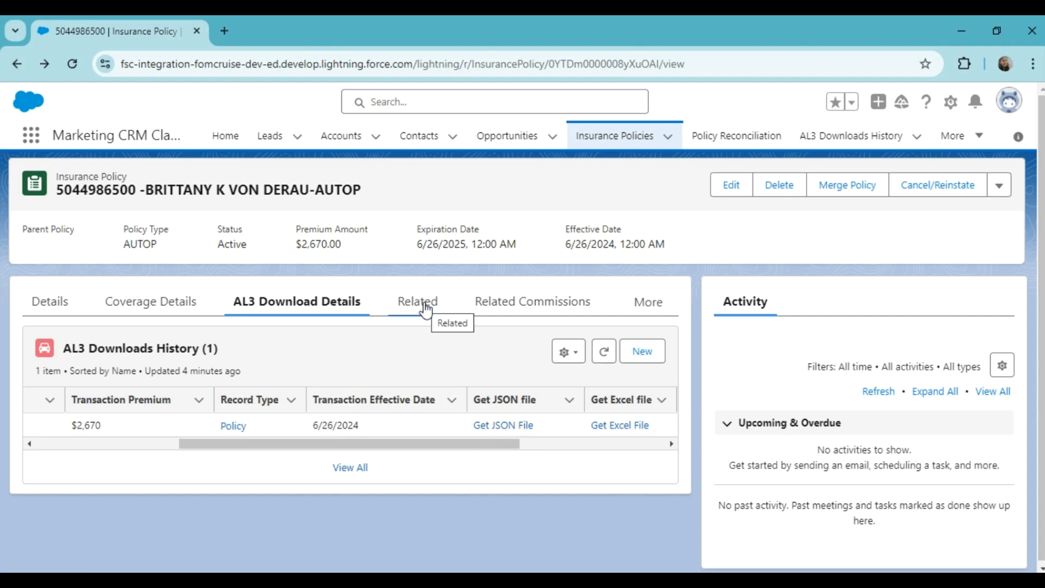
Review the Related lists: vehicles, drivers, policy forms, additional interests and remarks
left_click(417, 301)
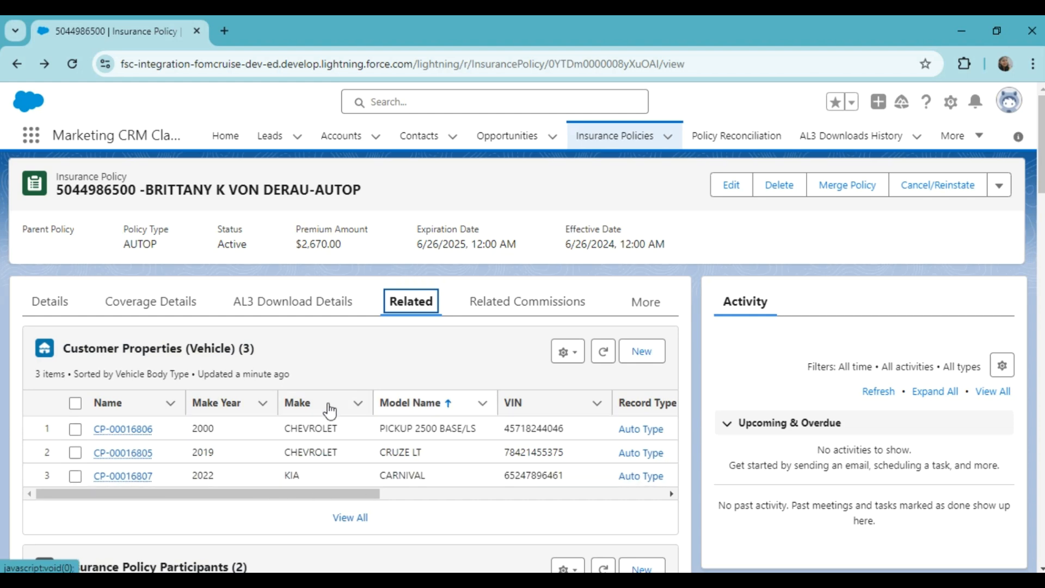
left_click(297, 403)
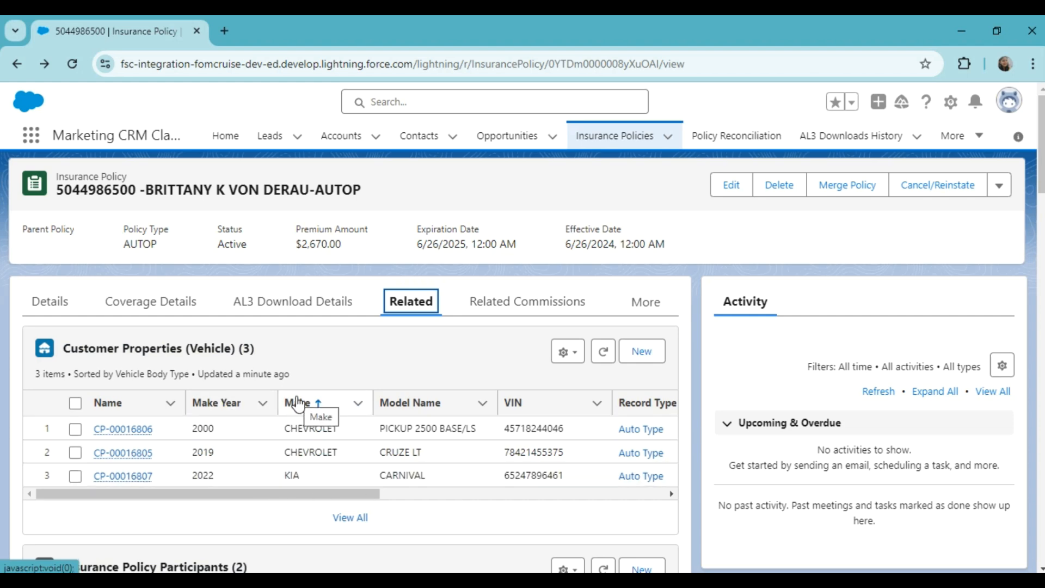
mouse_move(160, 365)
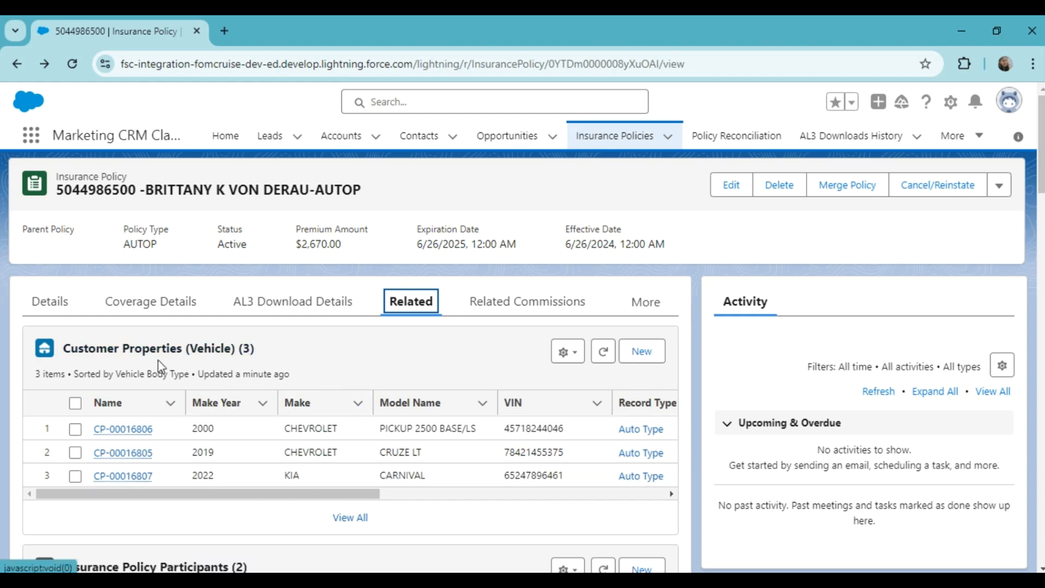
scroll("down", 3)
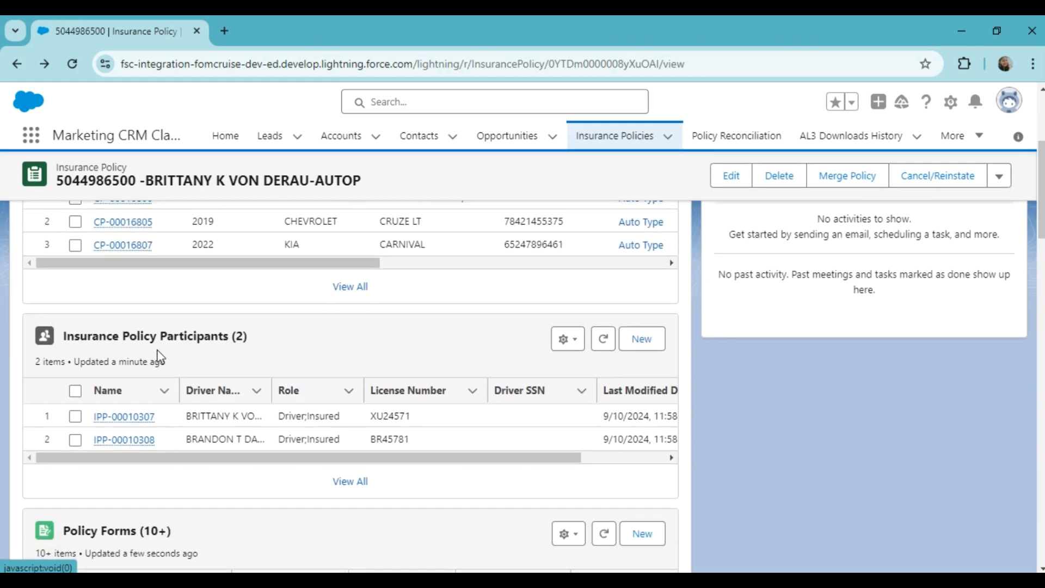
scroll("down", 3)
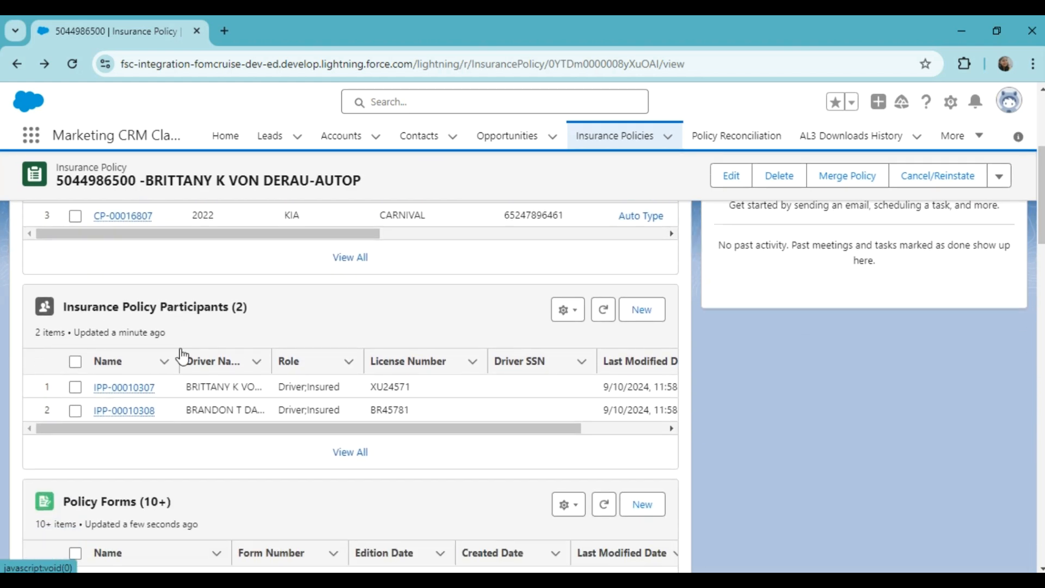
scroll("down", 3)
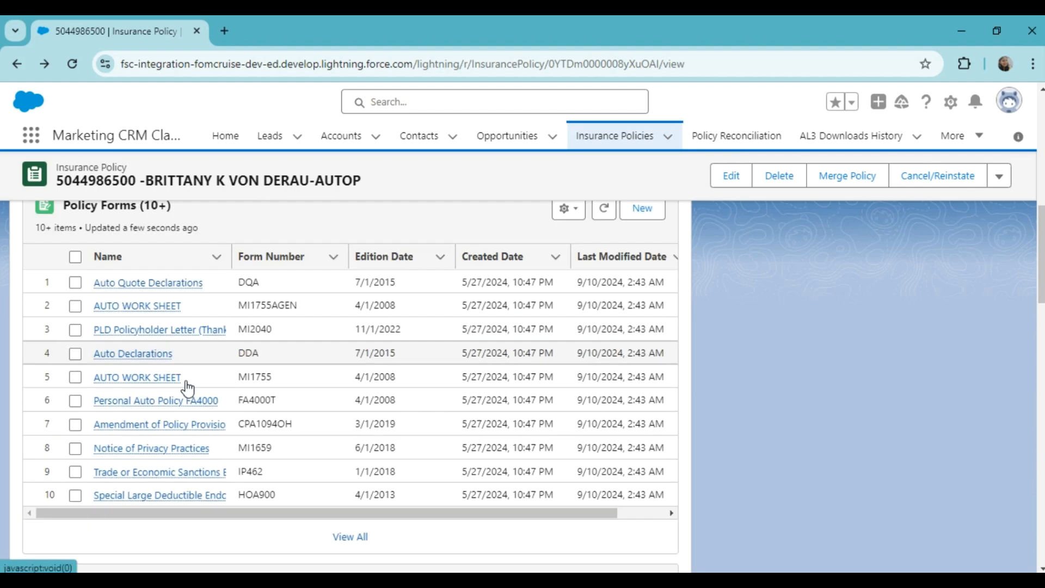
scroll("down", 3)
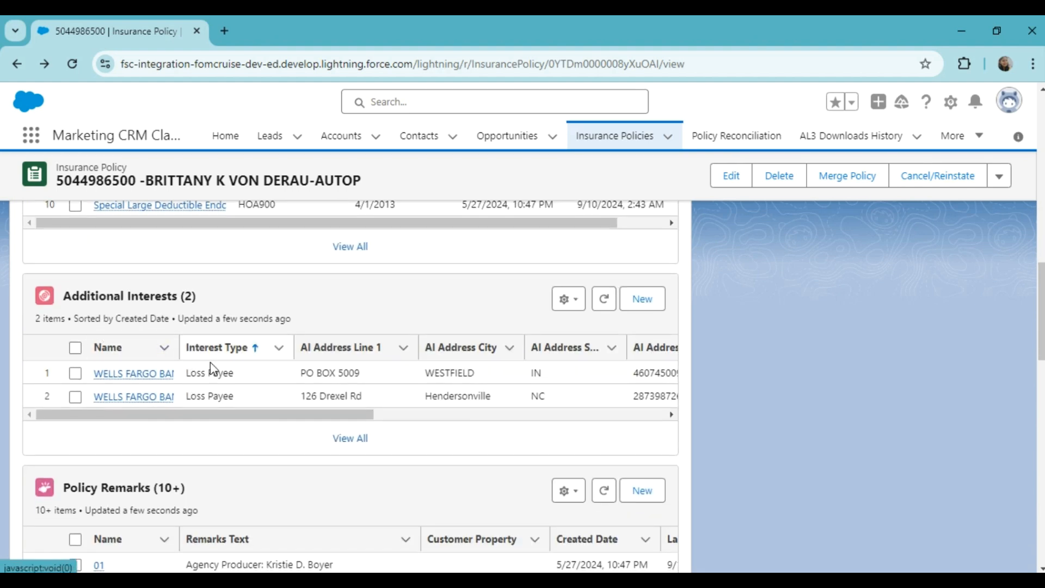
scroll("down", 3)
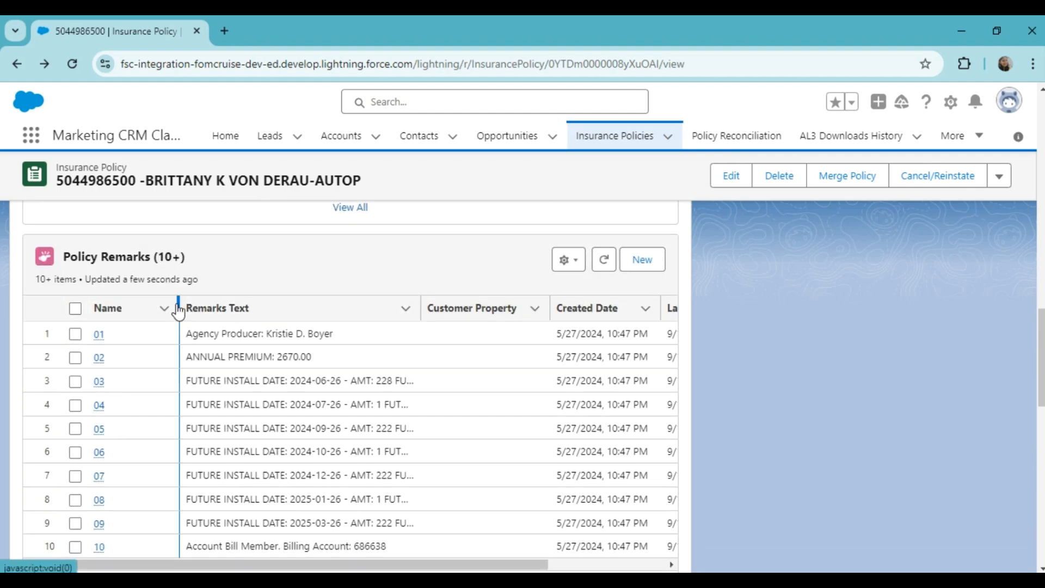
scroll("down", 3)
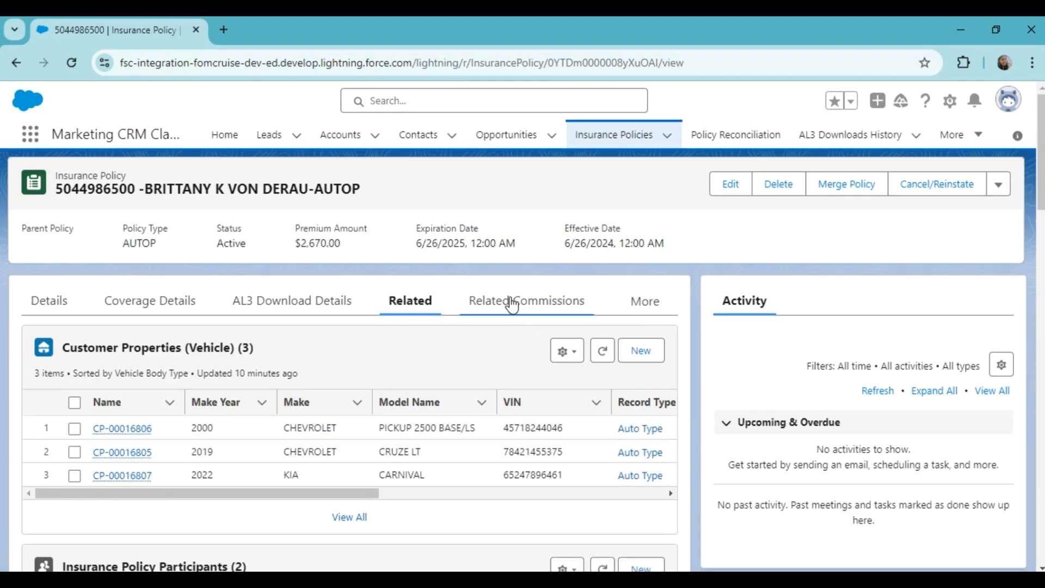
Review Related Commissions: producer junctions, commission download details and producer commission details
left_click(526, 300)
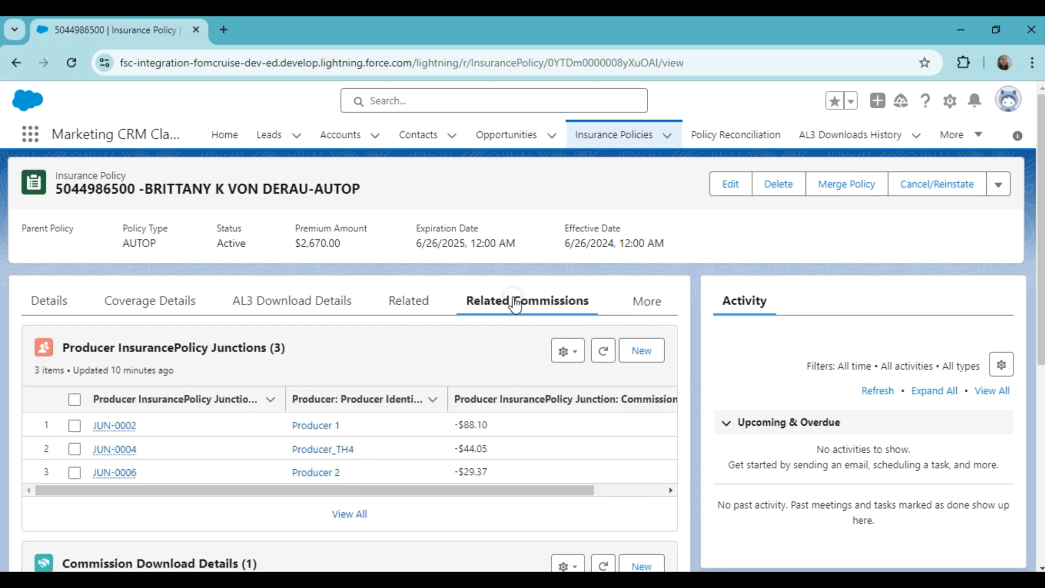
left_click(363, 399)
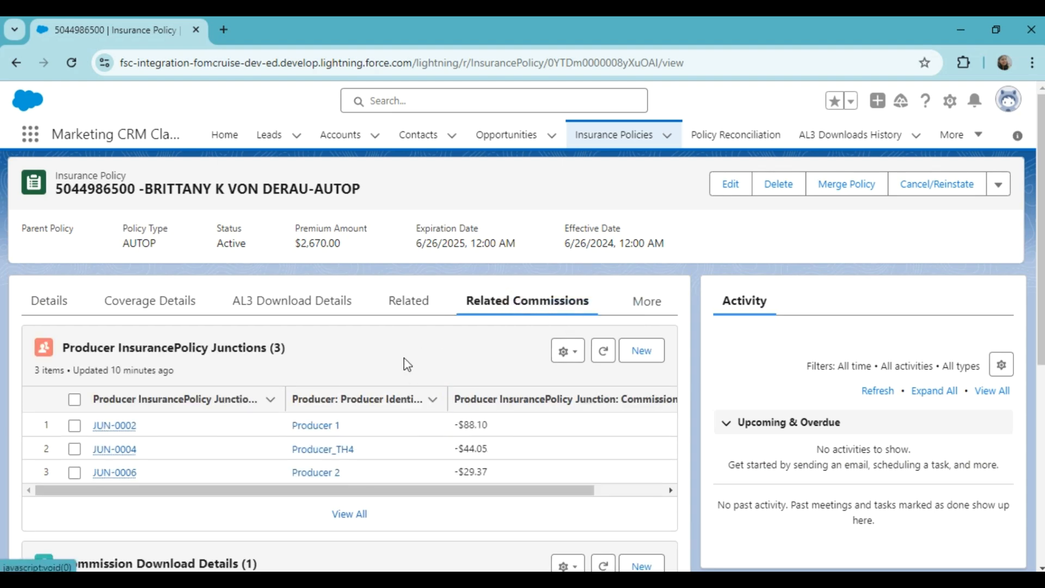
mouse_move(185, 269)
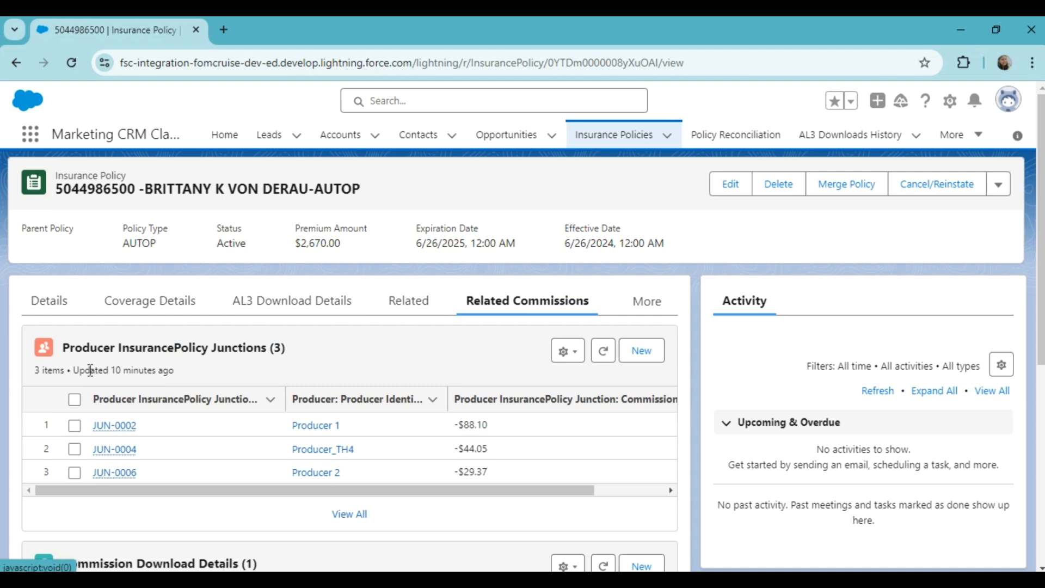
mouse_move(196, 375)
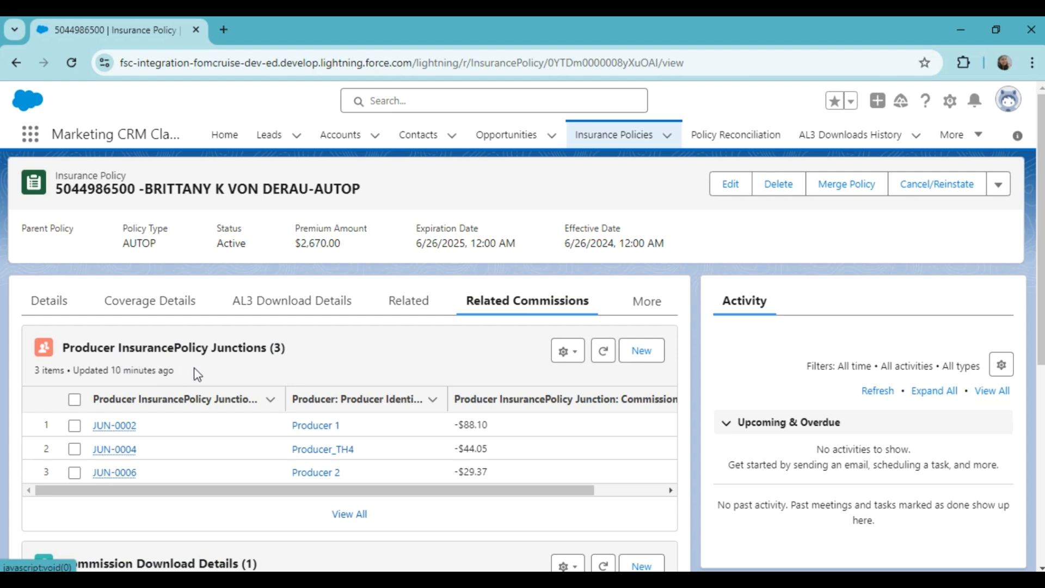
scroll("down", 3)
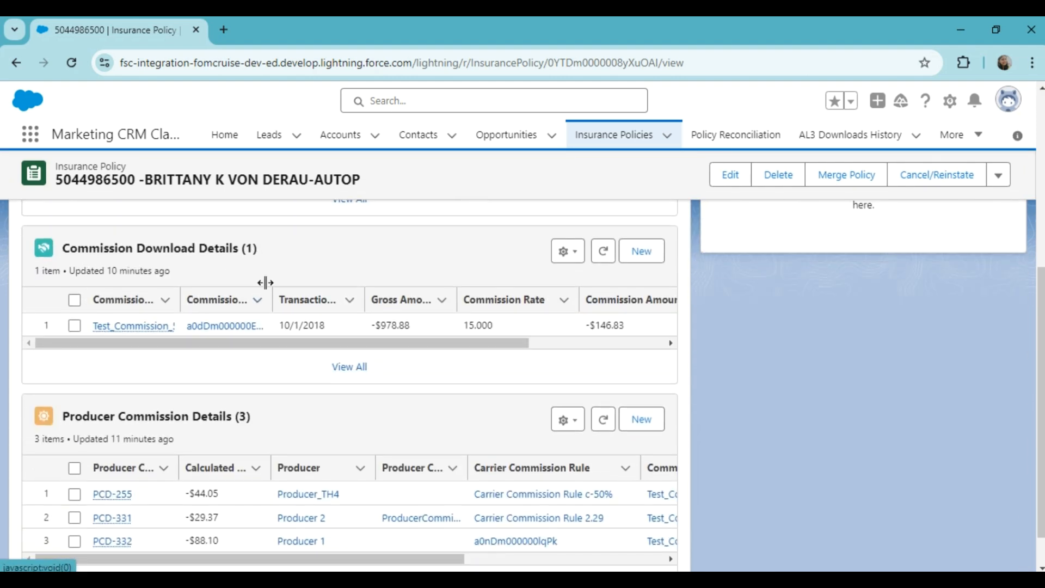
scroll("down", 3)
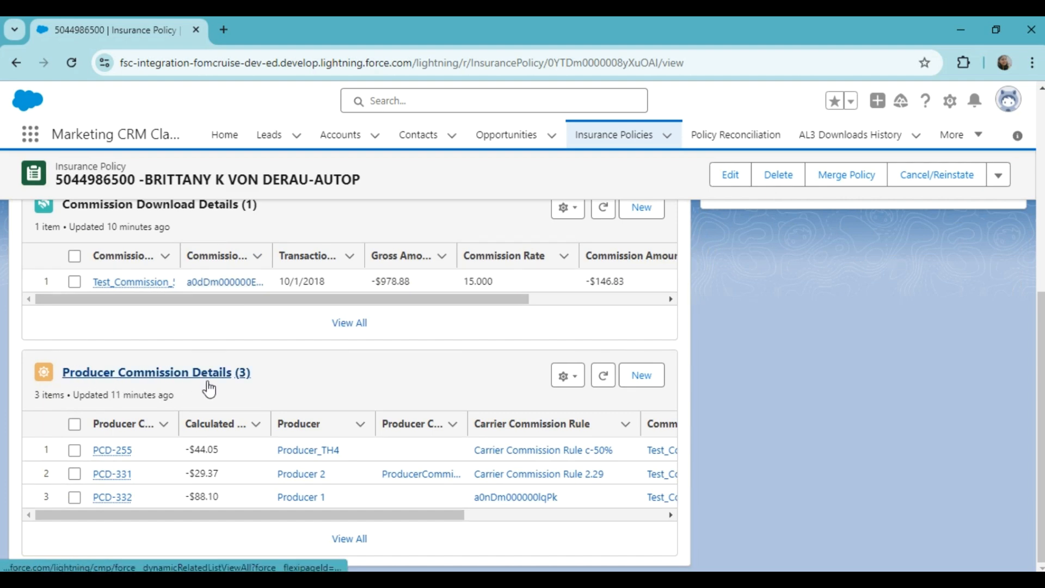
left_click(527, 300)
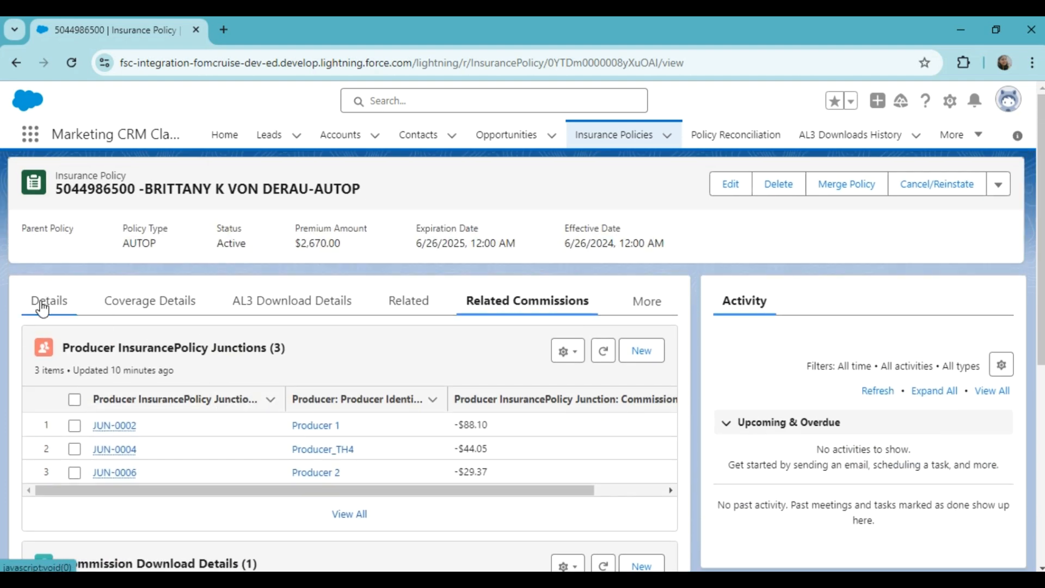
Return to the Details view showing policy number, named insured, carrier and dates
left_click(49, 301)
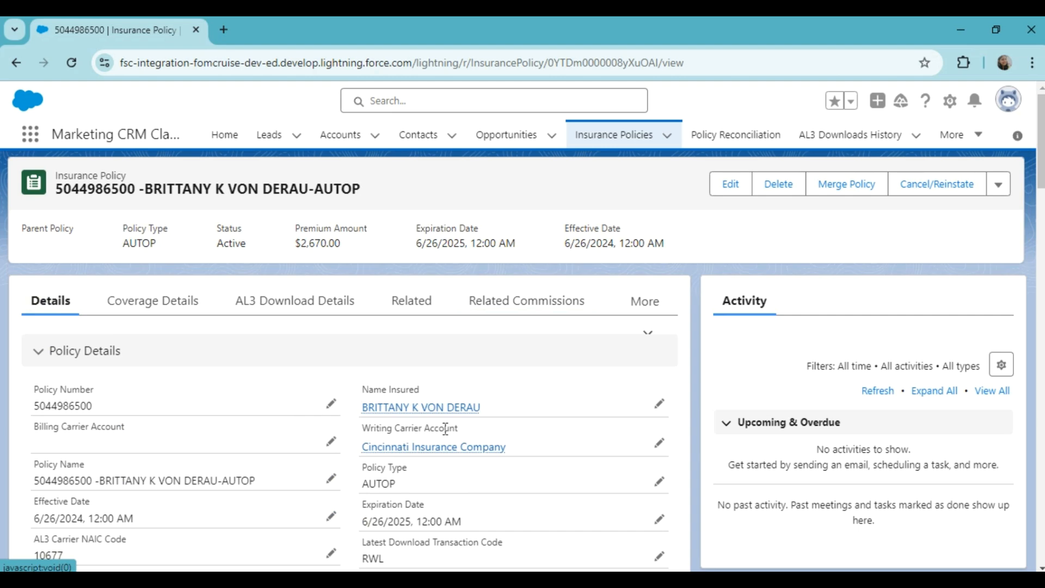
mouse_move(692, 261)
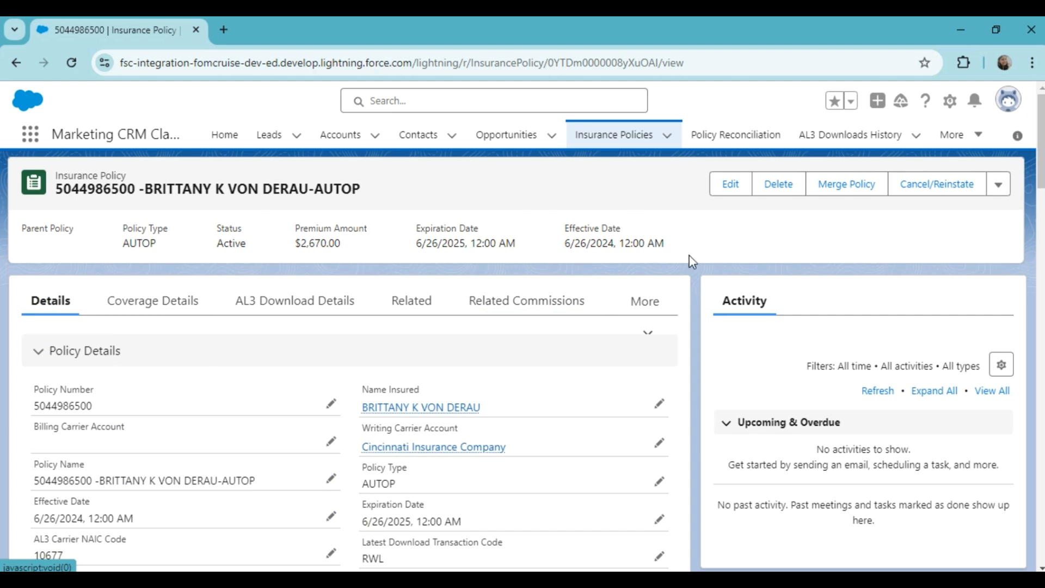
mouse_move(46, 150)
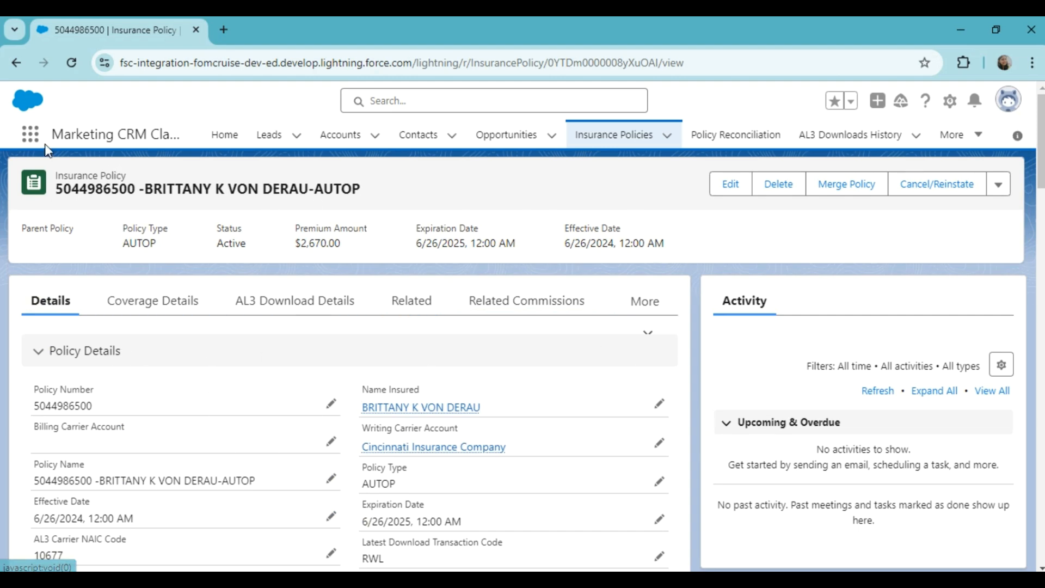
mouse_move(206, 398)
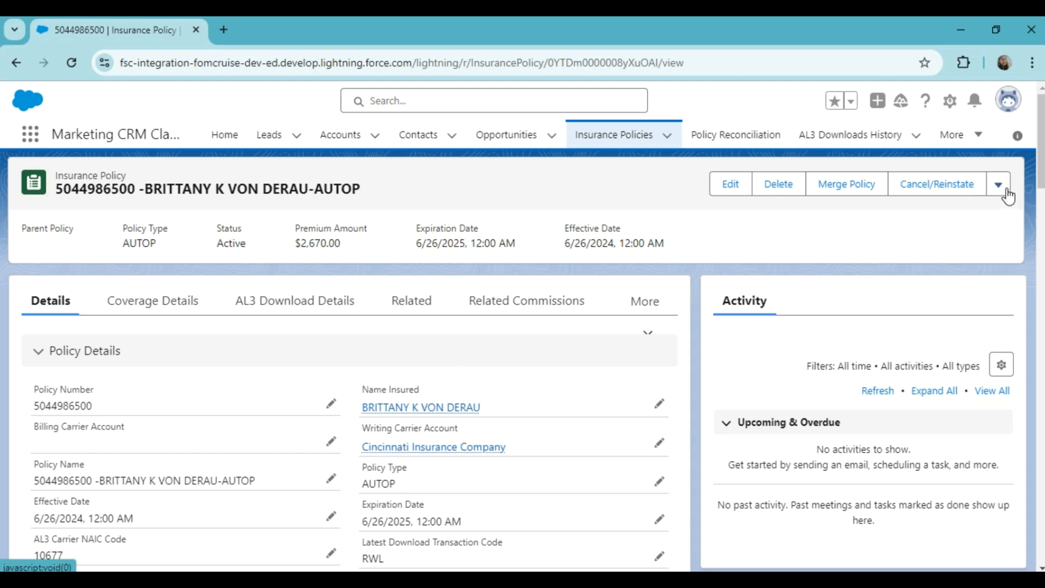
Create the Wyoming Personal Auto Application ACORD form, opening it prefilled in FormCruise
left_click(999, 184)
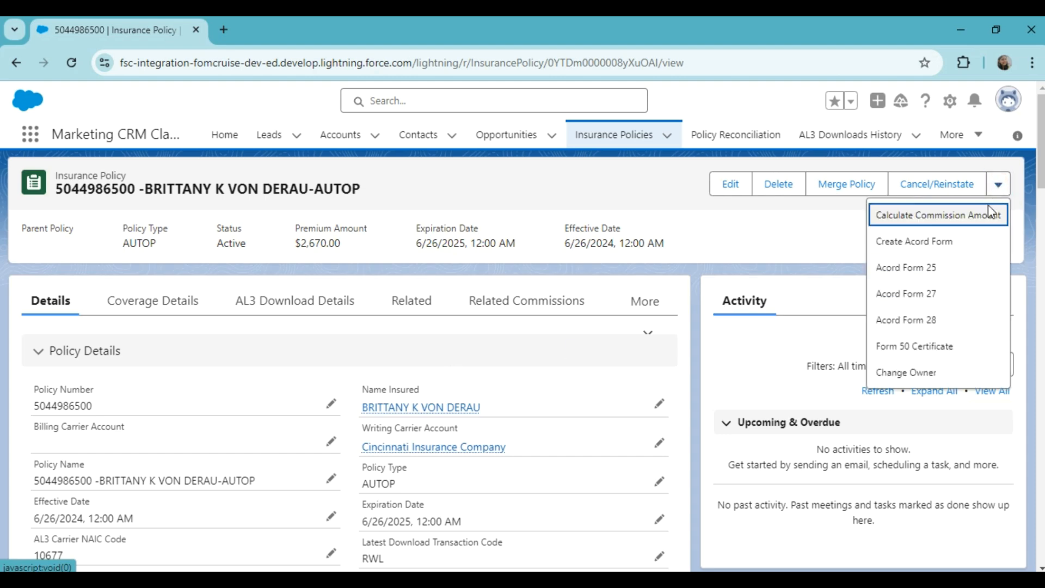
mouse_move(928, 248)
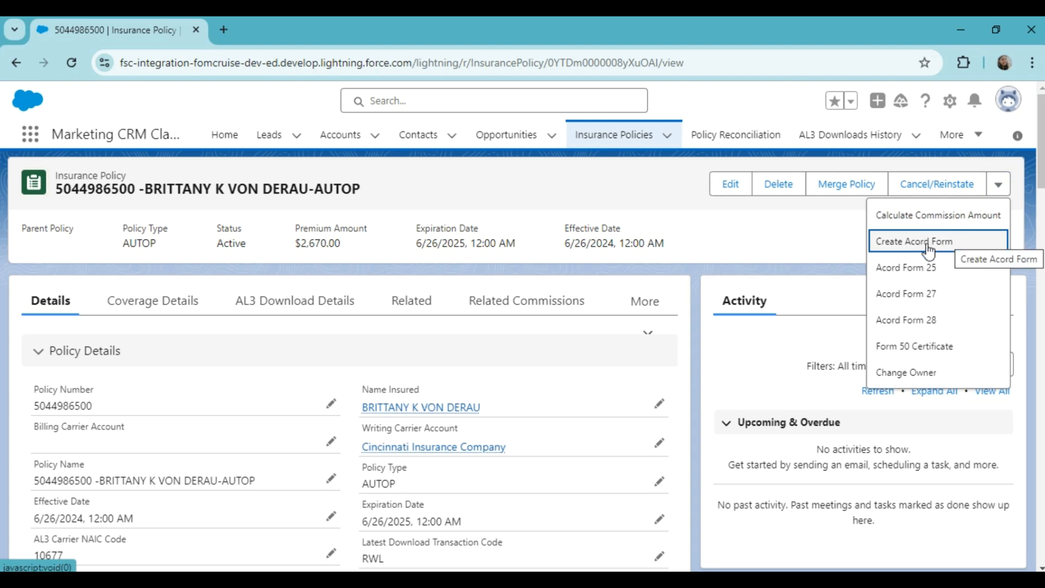
left_click(913, 240)
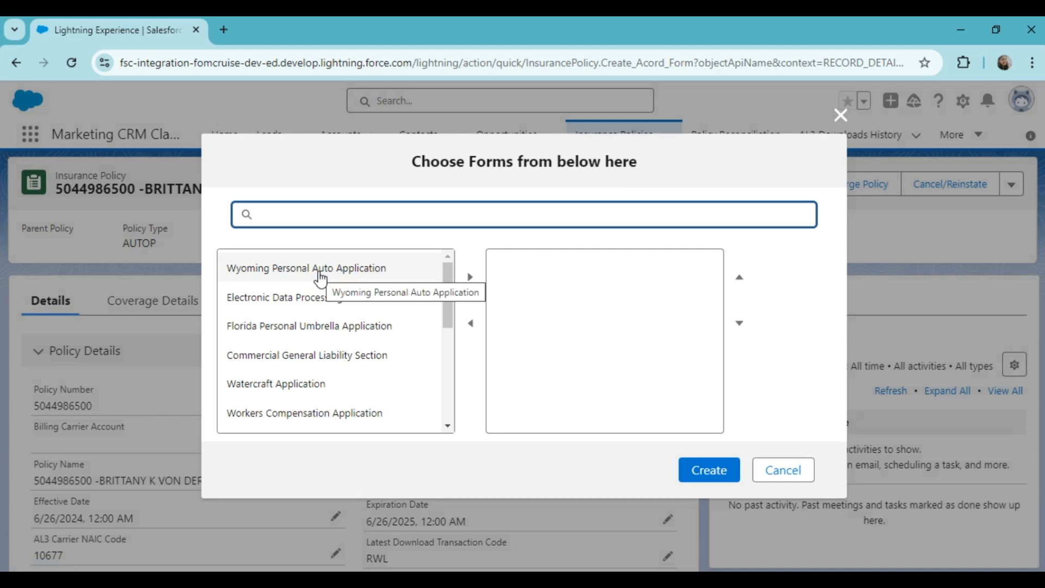
left_click(320, 268)
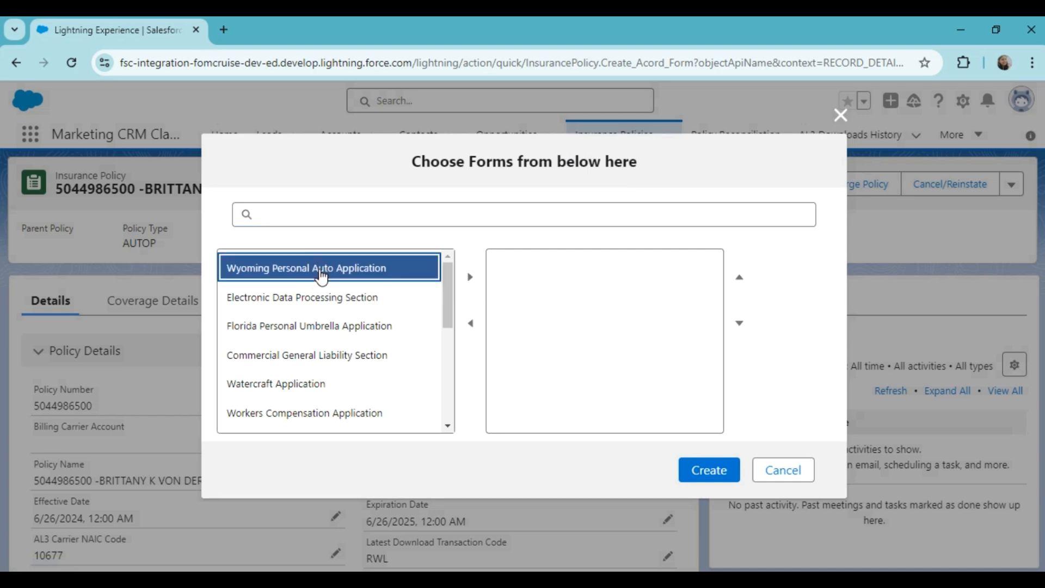
mouse_move(479, 296)
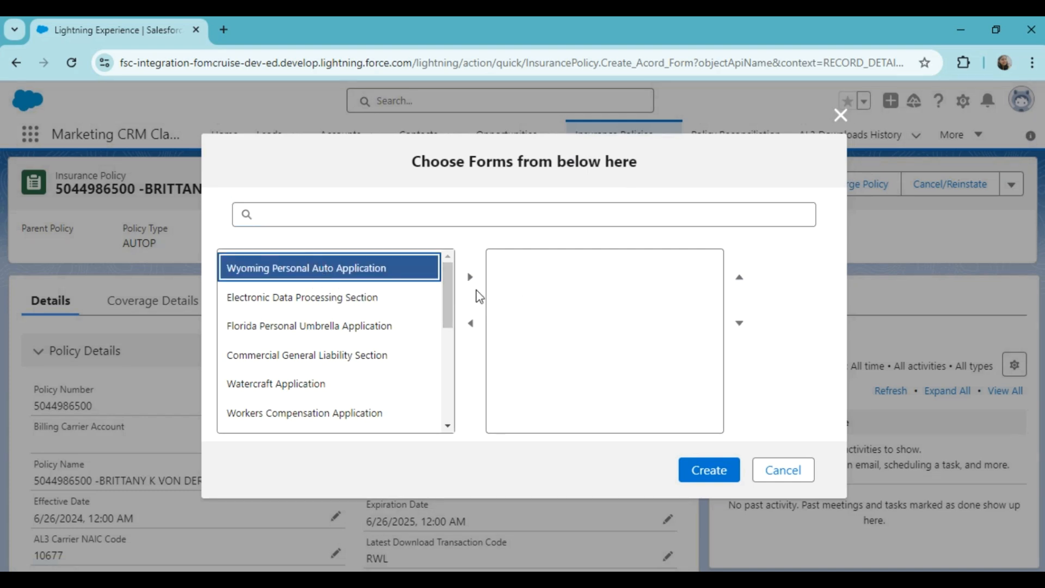
mouse_move(470, 276)
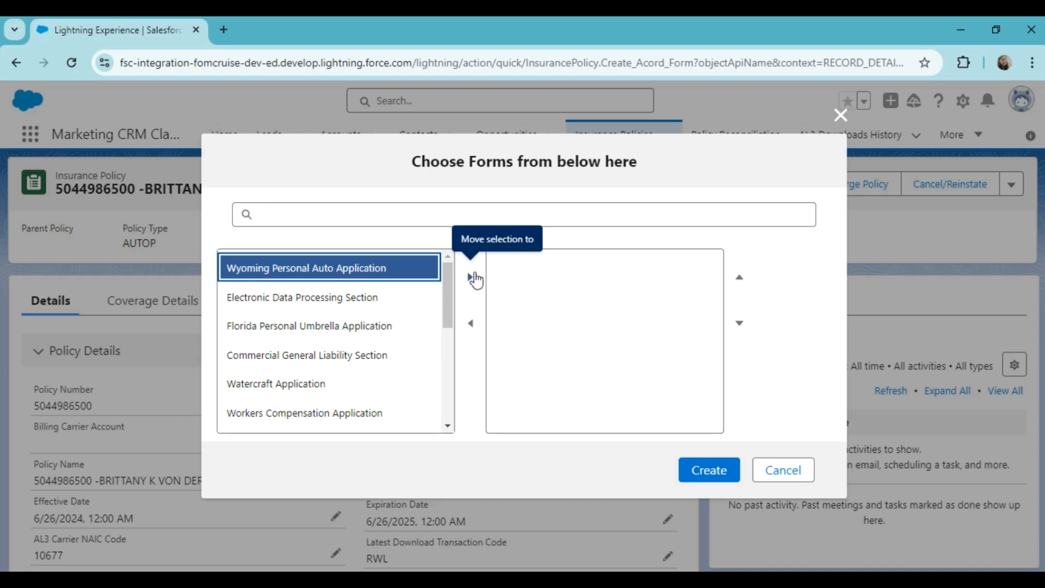
left_click(471, 276)
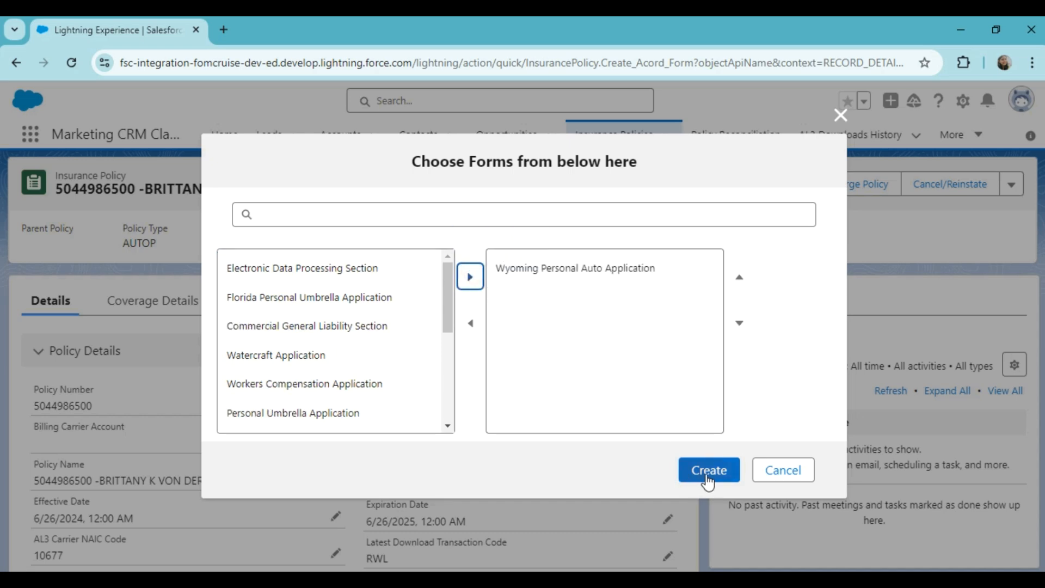
left_click(708, 470)
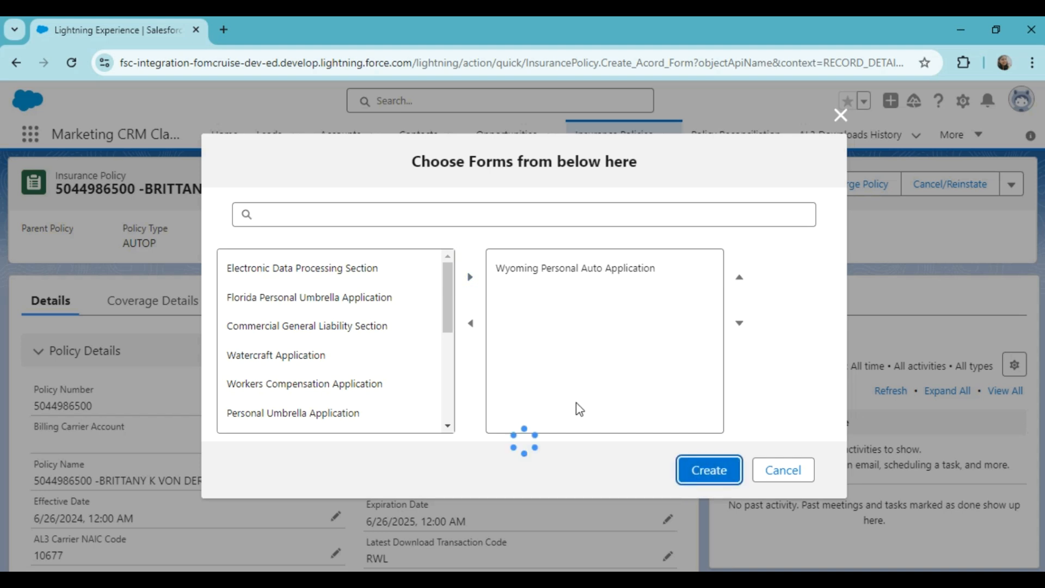
left_click(708, 470)
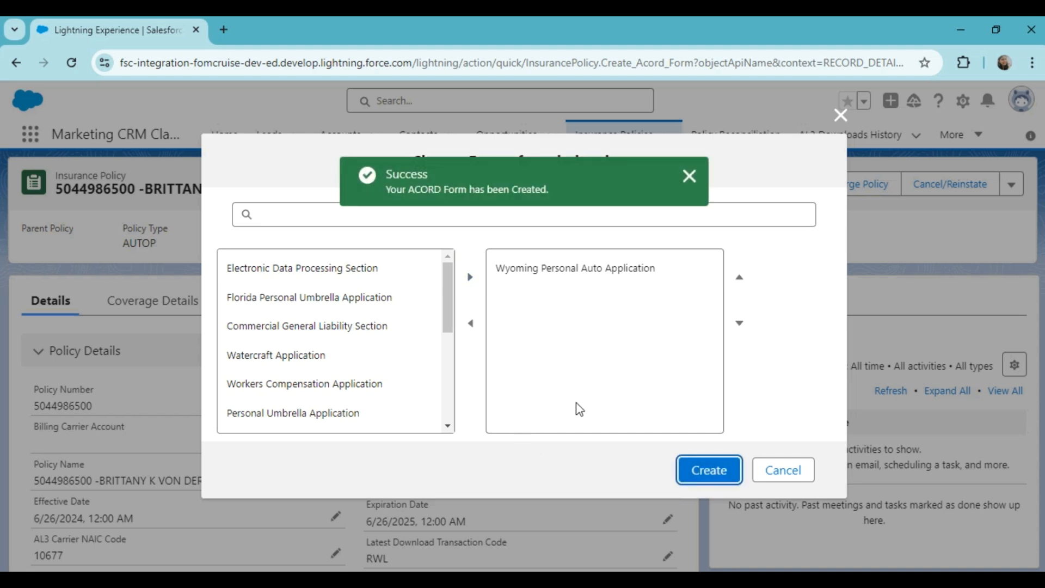
left_click(708, 470)
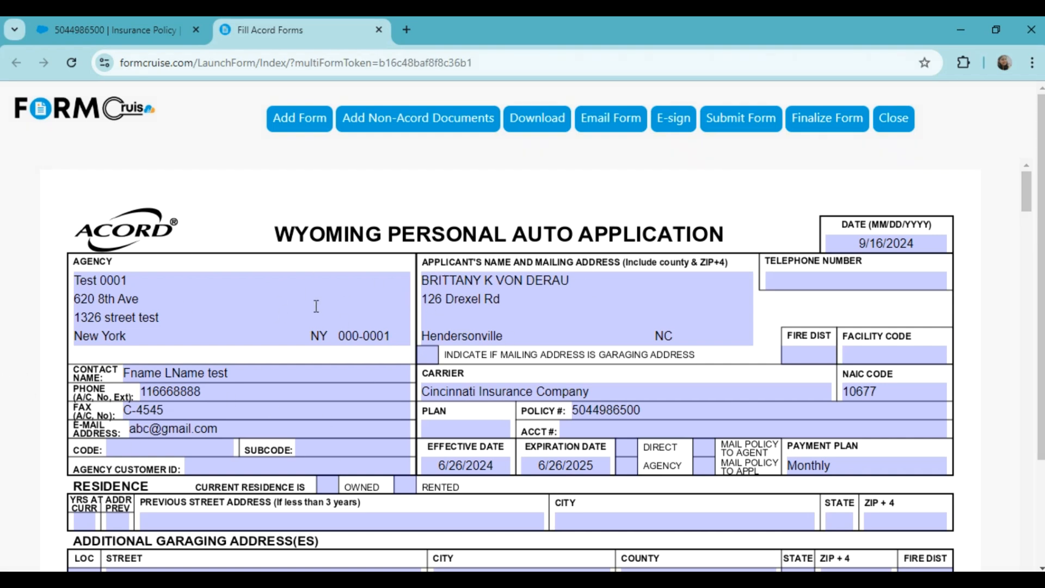
mouse_move(503, 396)
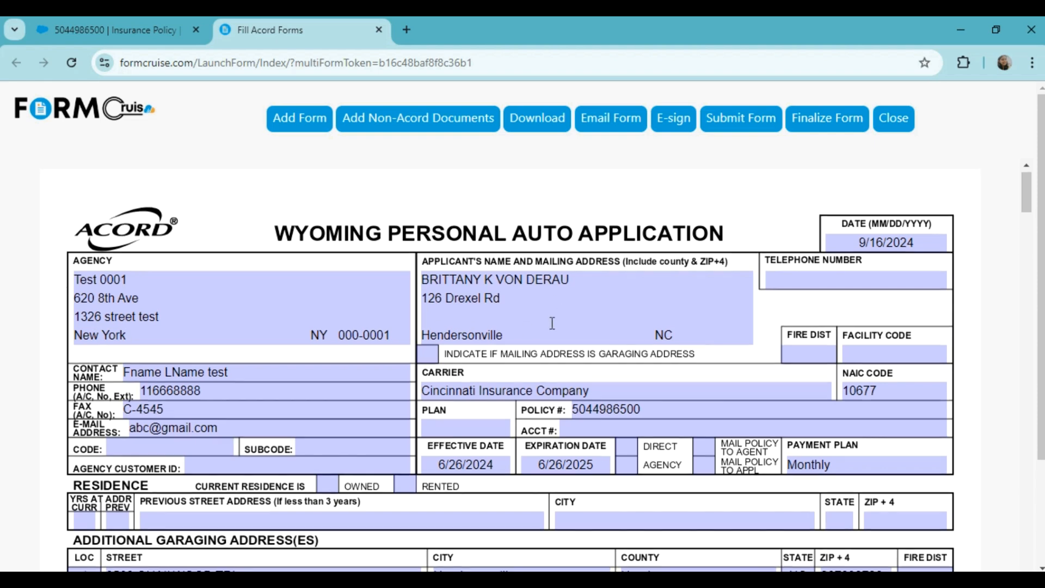
scroll("down", 3)
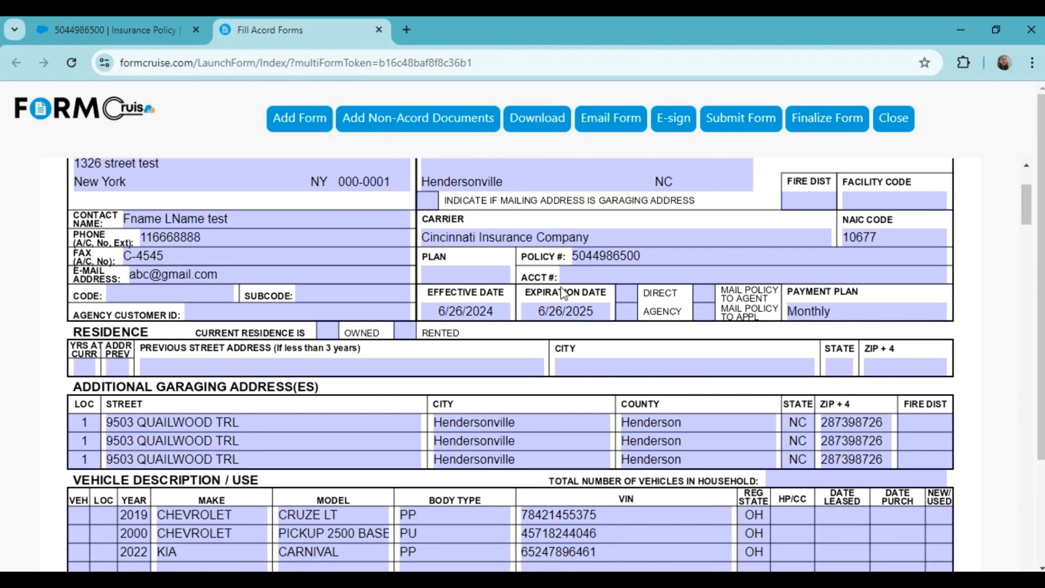
scroll("down", 3)
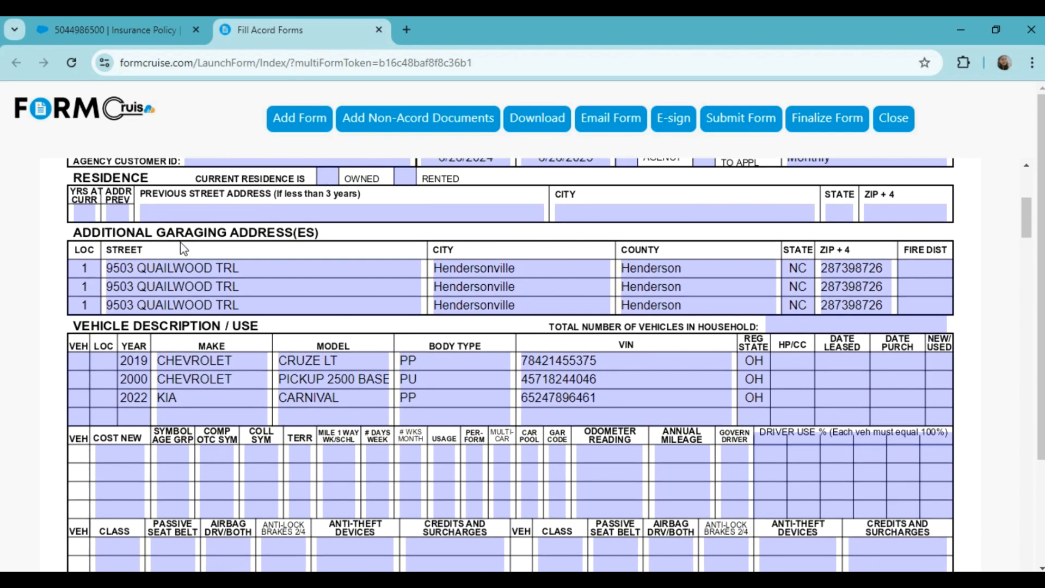
scroll("down", 3)
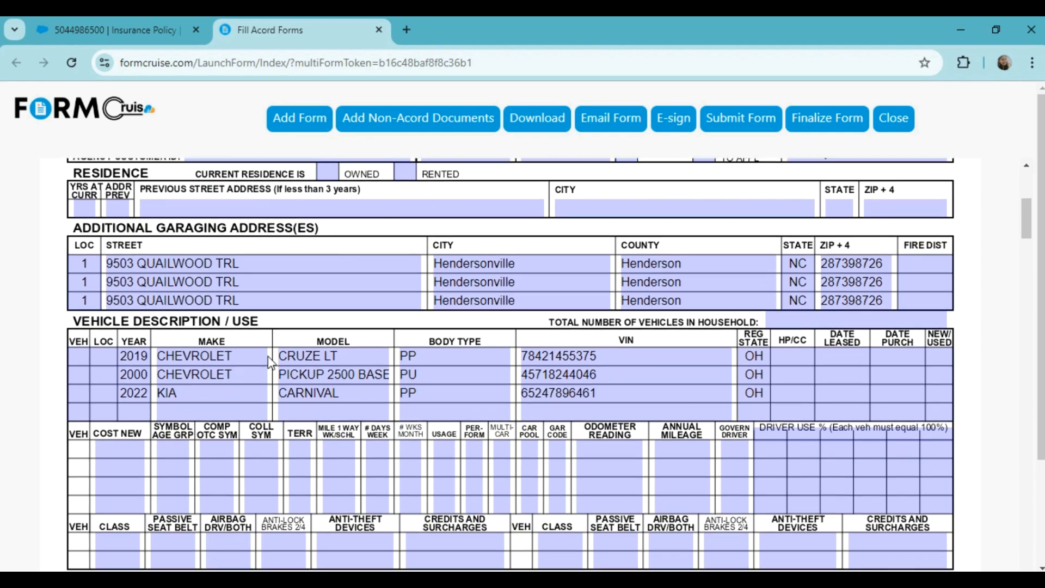
scroll("down", 3)
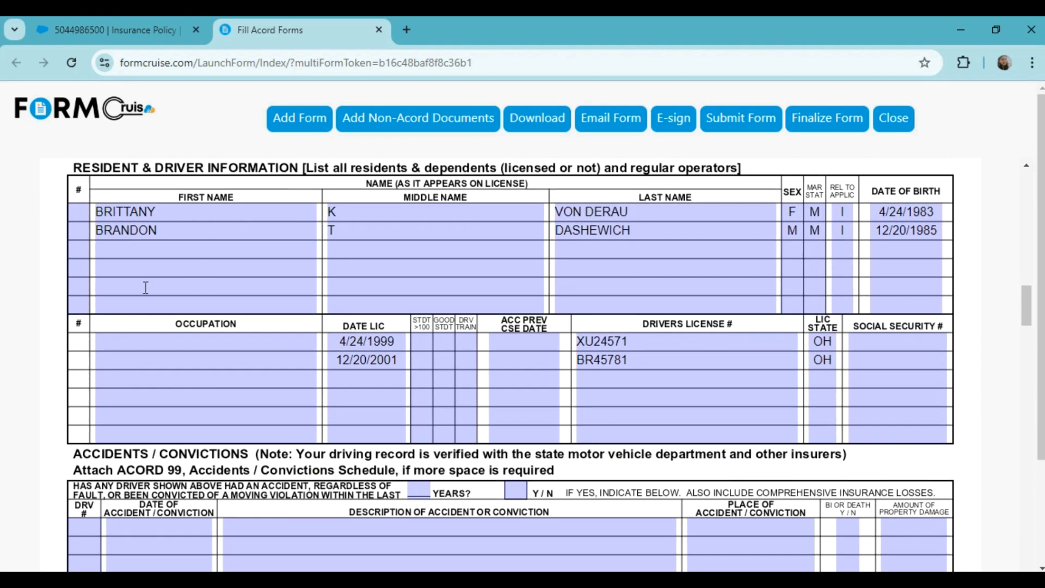
scroll("down", 3)
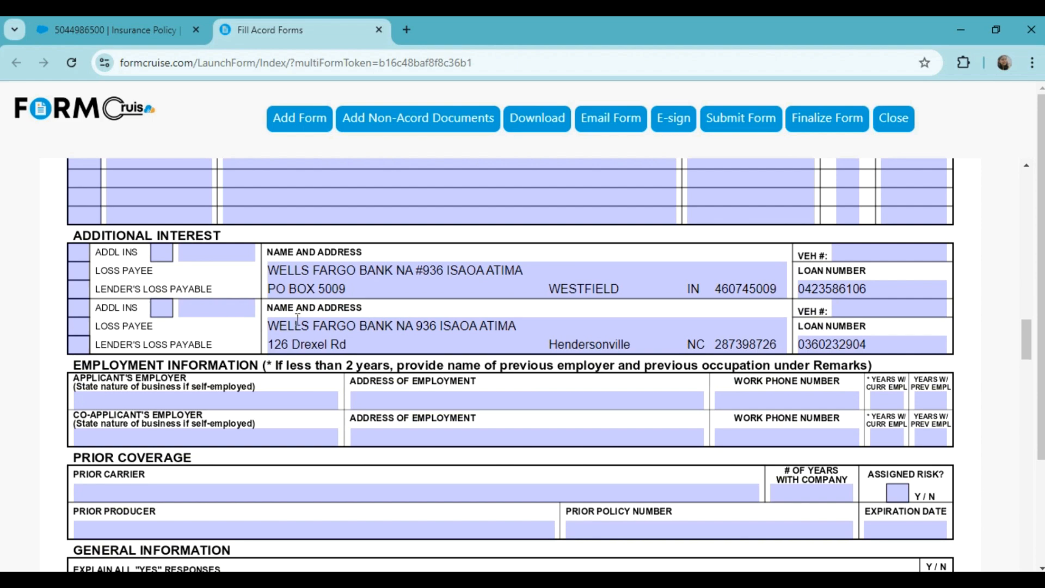
scroll("up", 3)
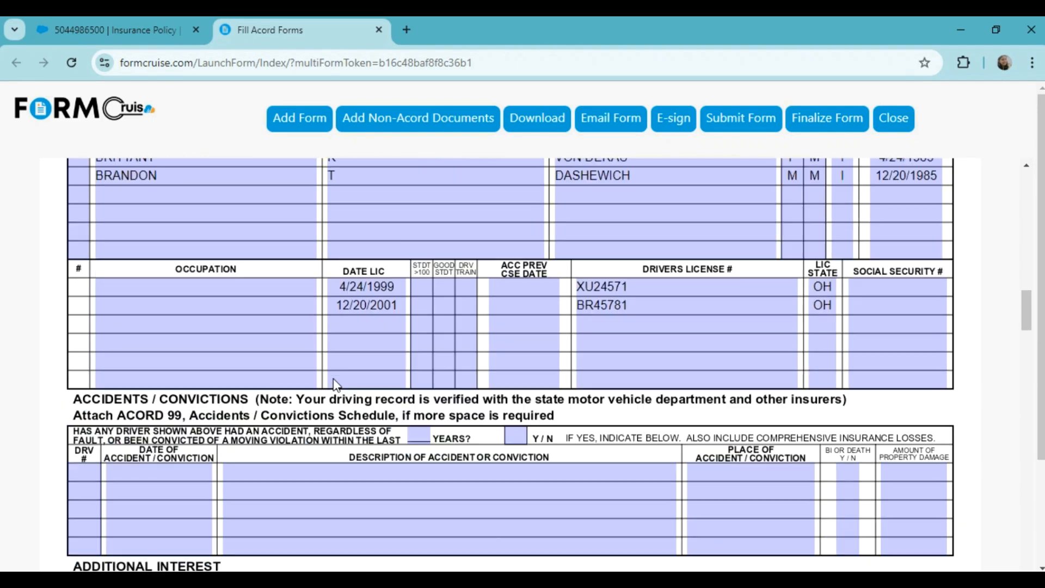
scroll("down", 3)
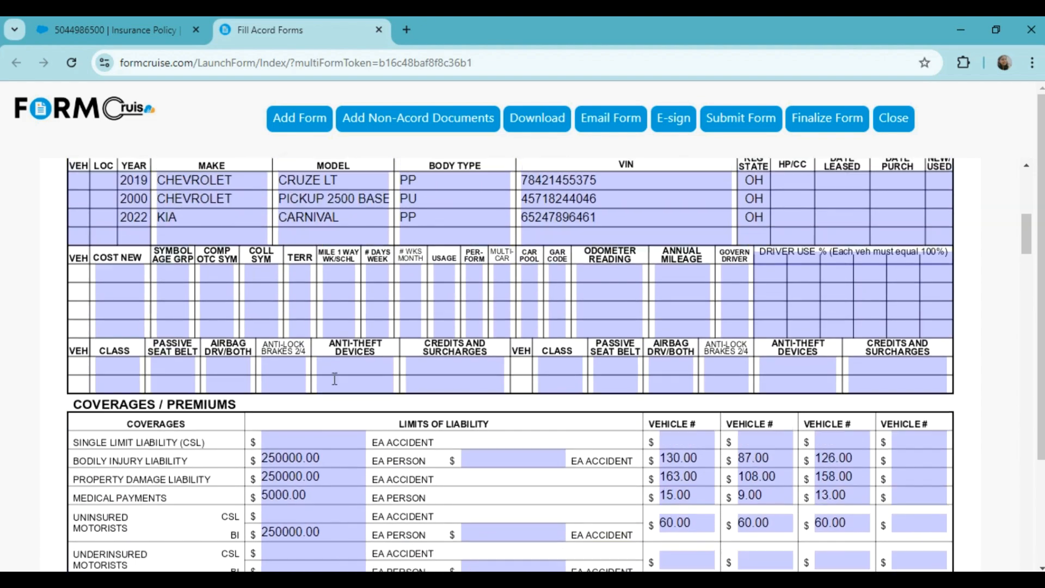
scroll("up", 3)
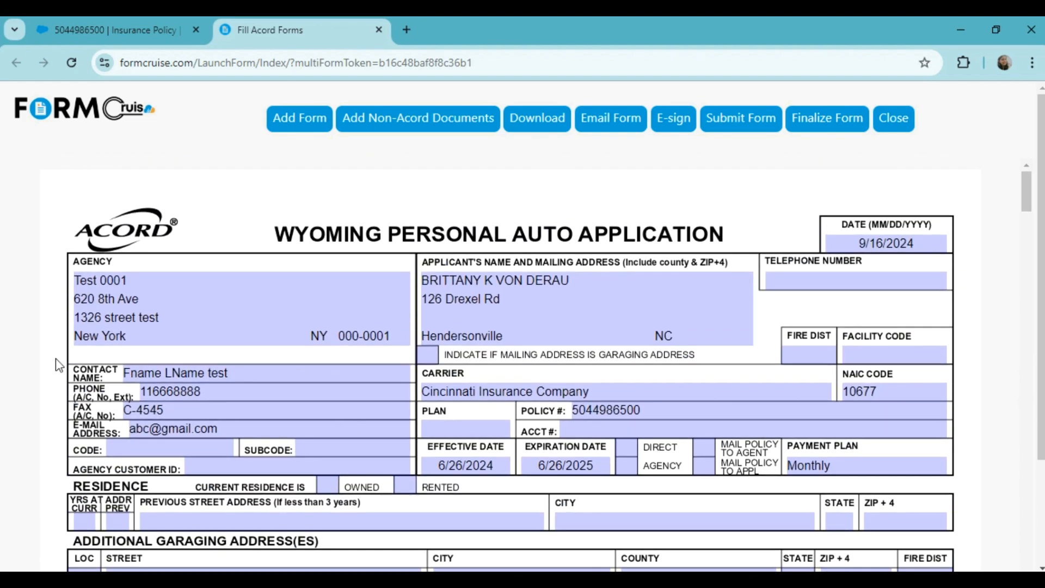
mouse_move(494, 368)
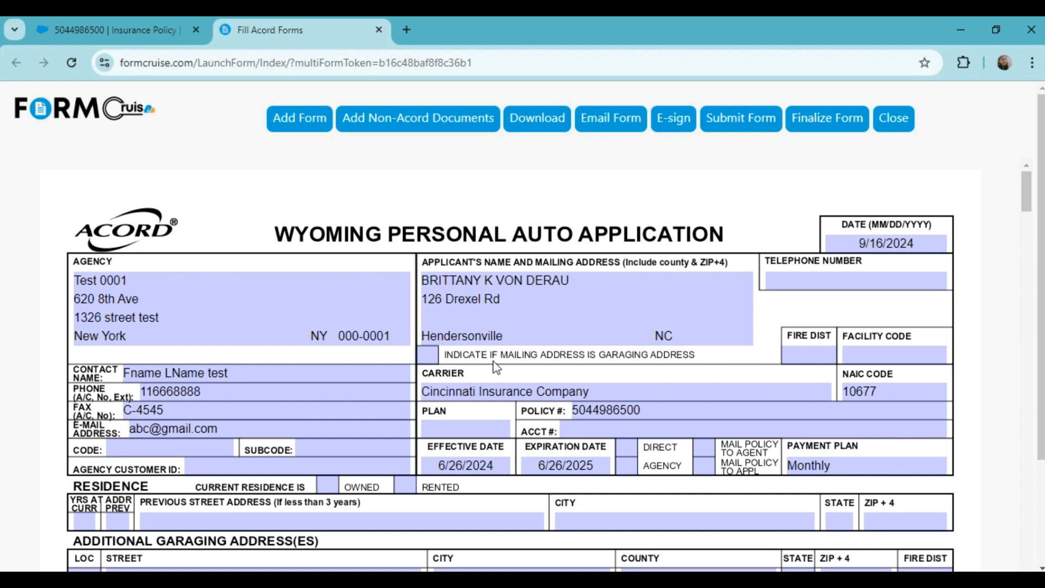
mouse_move(531, 368)
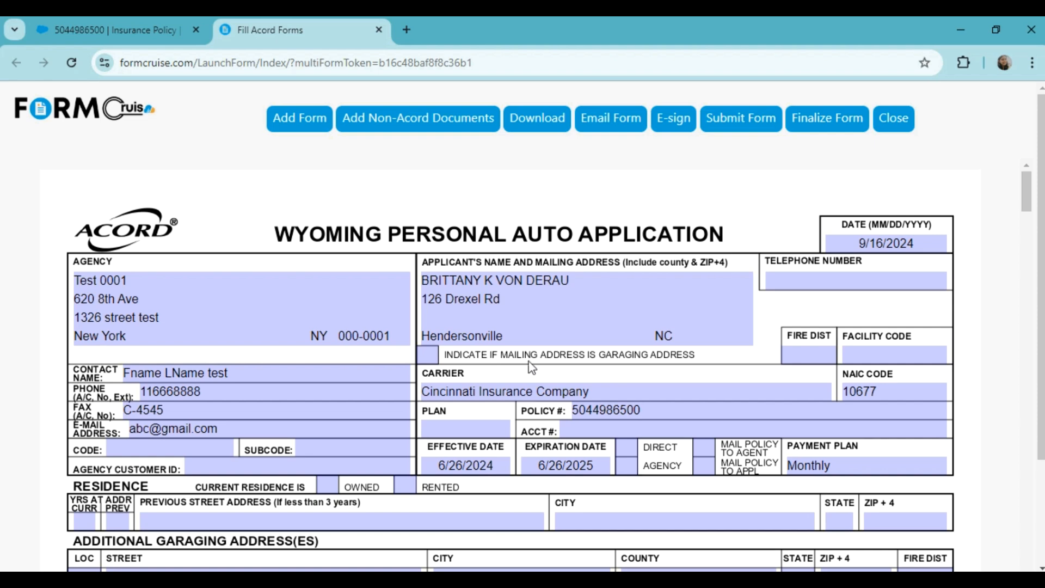
mouse_move(478, 248)
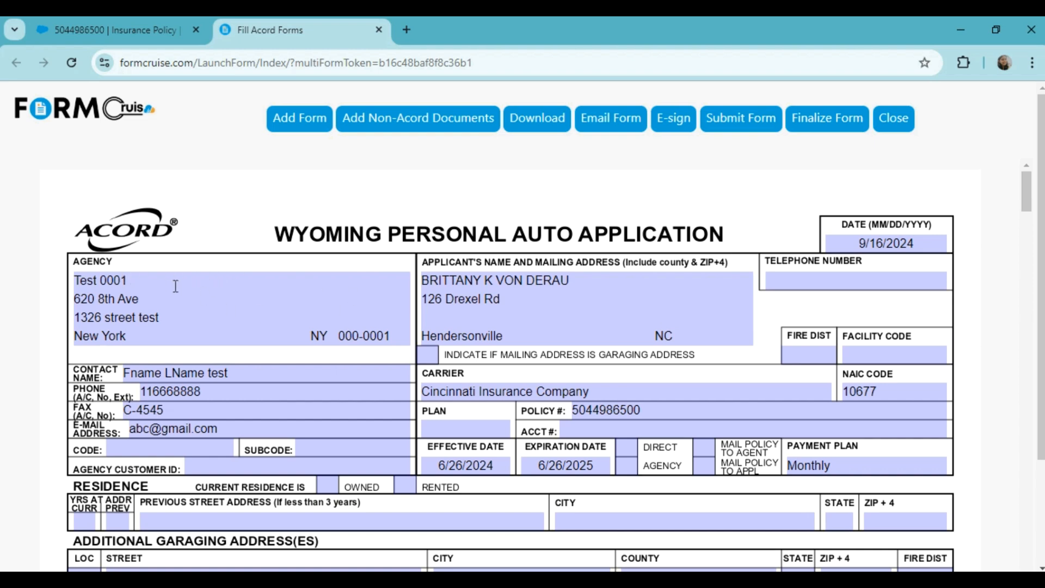
left_click(494, 279)
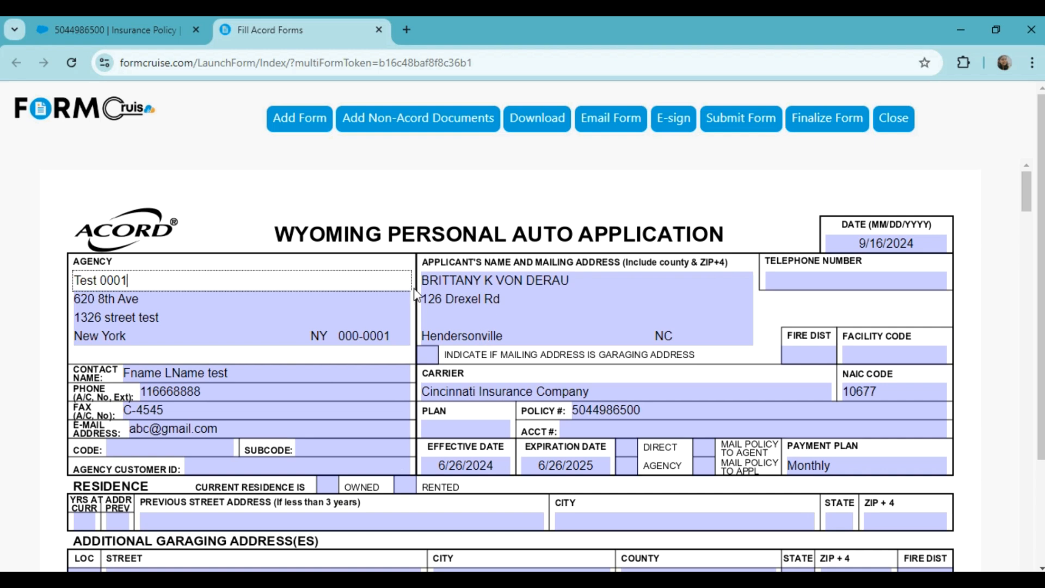
mouse_move(784, 179)
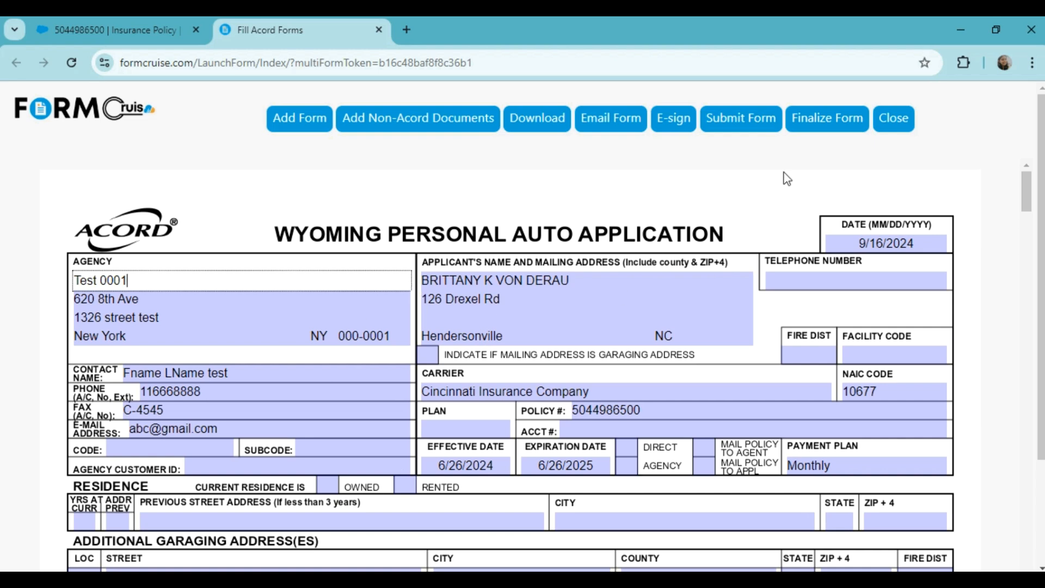
mouse_move(829, 128)
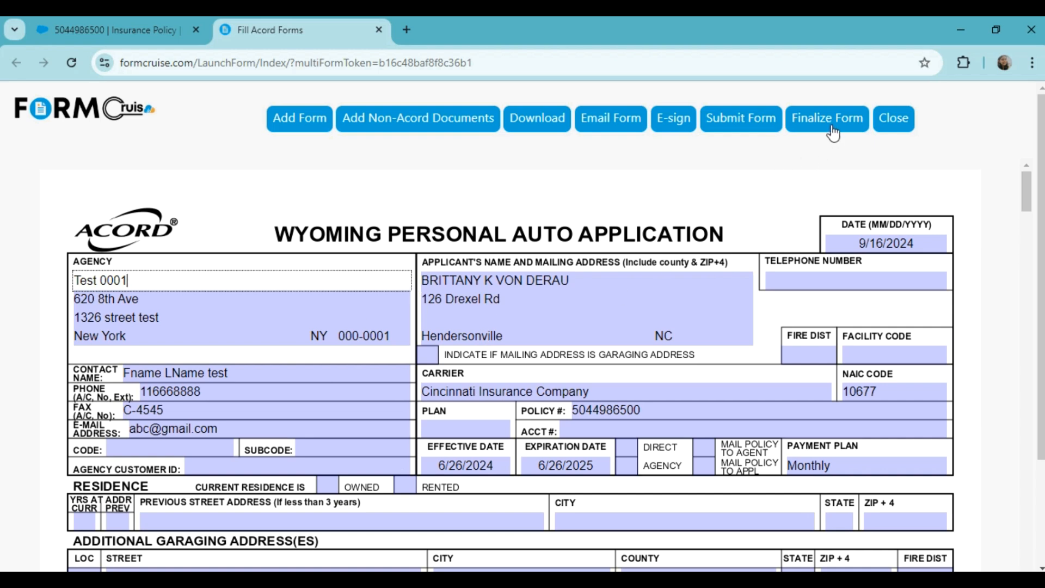
Finalize the Wyoming Personal Auto Application and acknowledge the success message
left_click(827, 118)
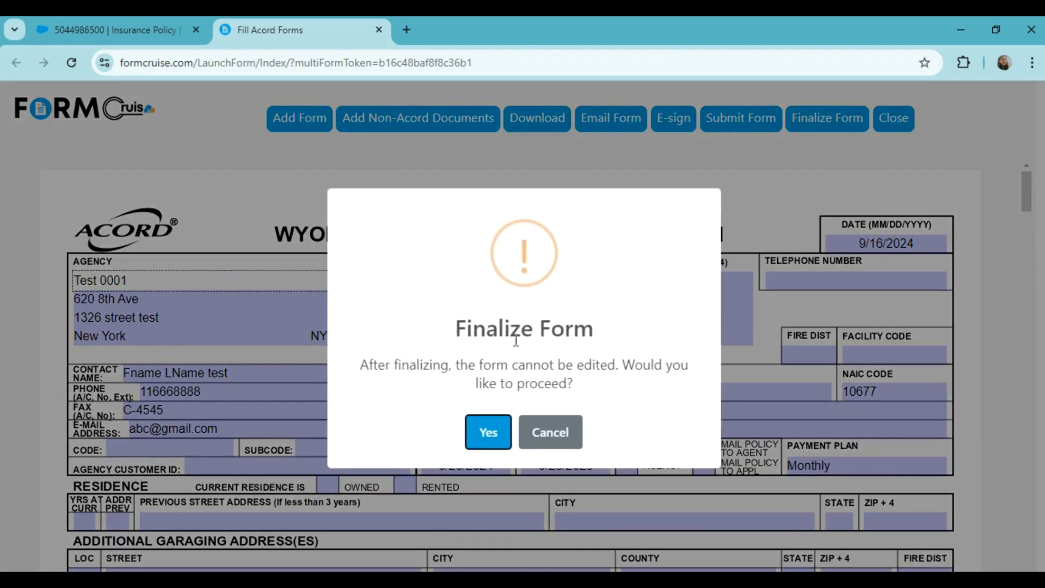
mouse_move(488, 433)
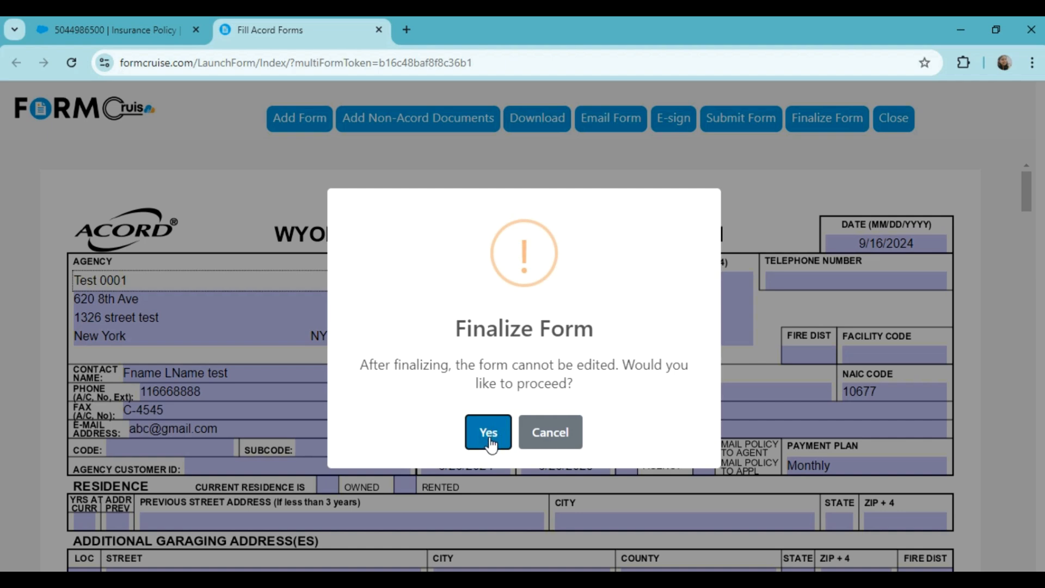
left_click(488, 432)
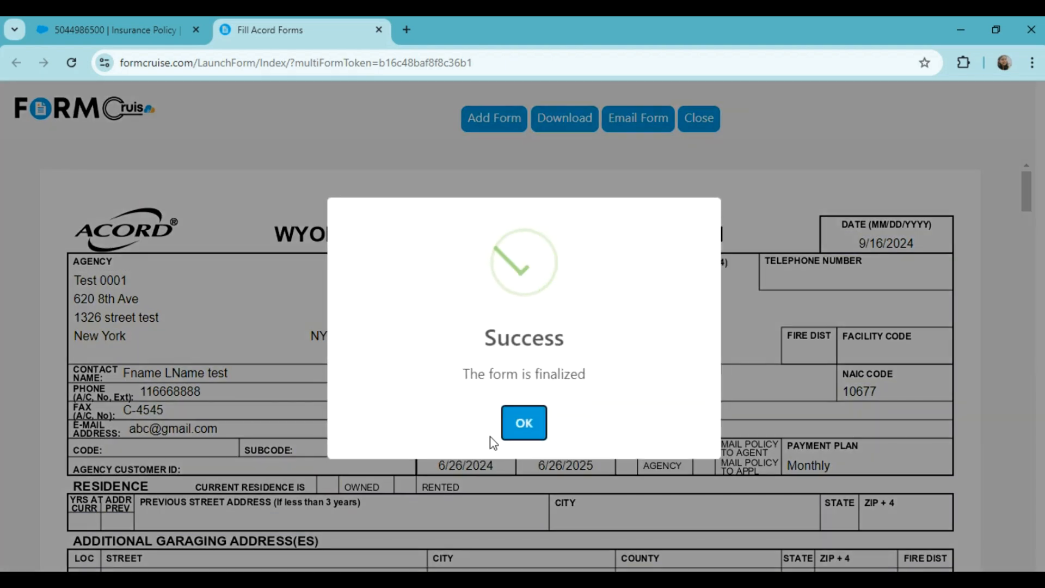
mouse_move(523, 431)
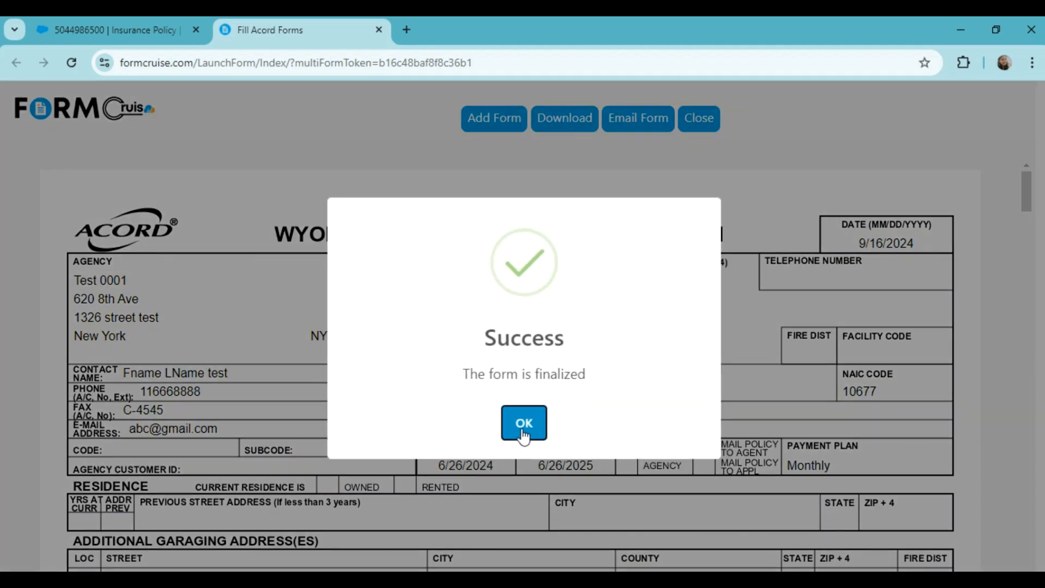
left_click(523, 422)
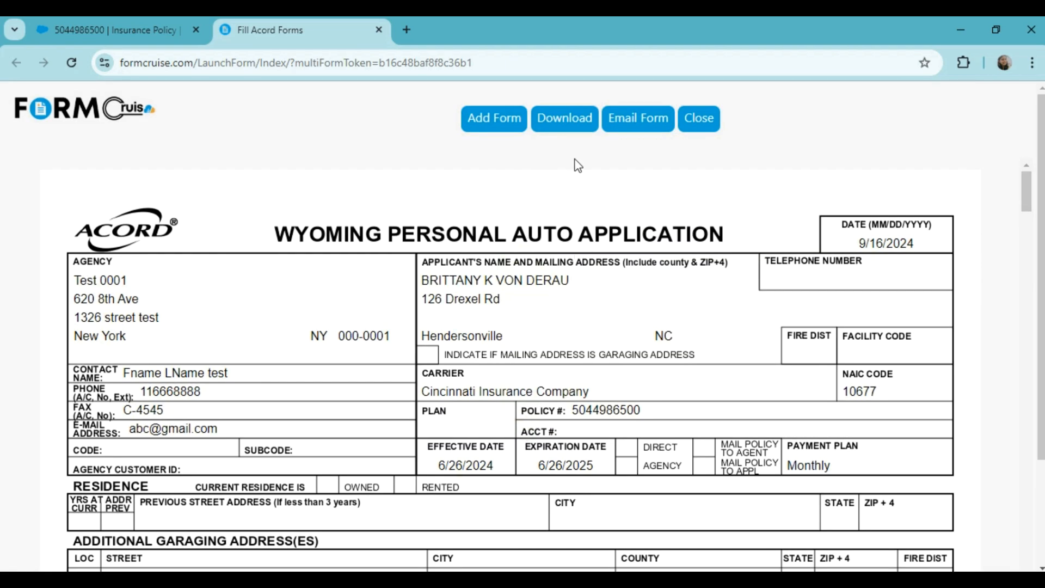
mouse_move(617, 156)
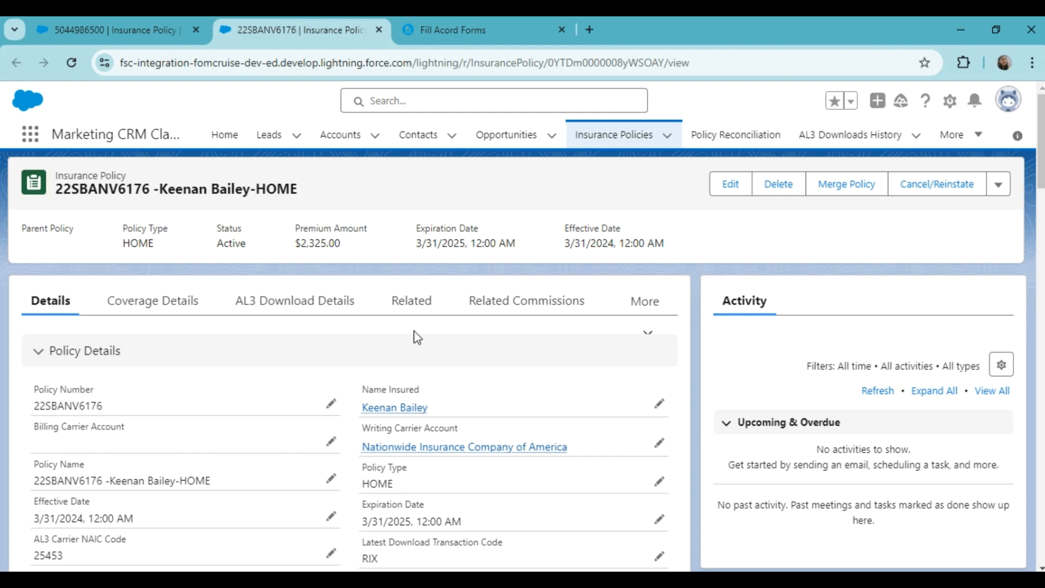
mouse_move(181, 206)
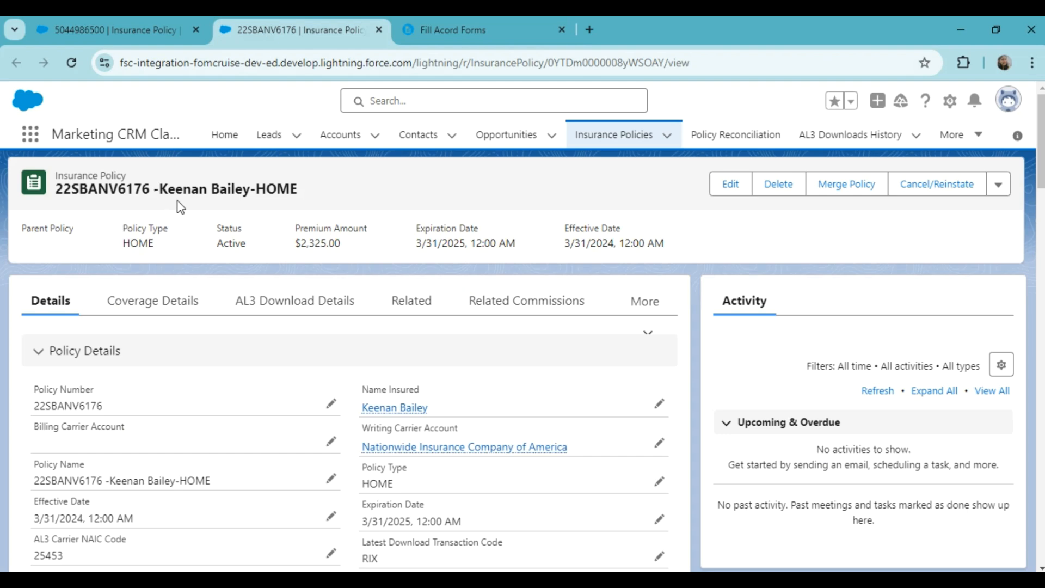
mouse_move(213, 205)
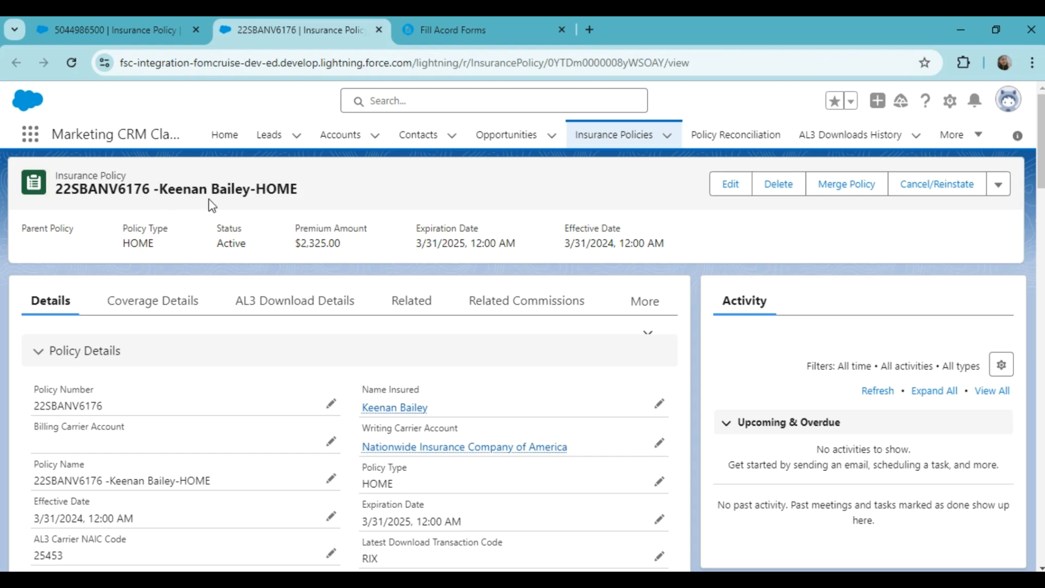
mouse_move(213, 478)
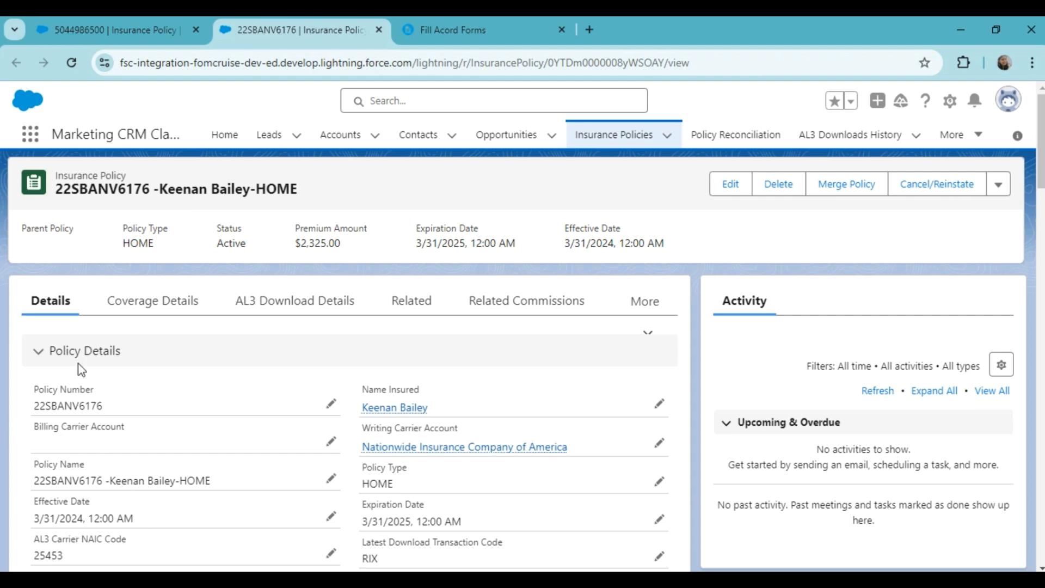
scroll("down", 3)
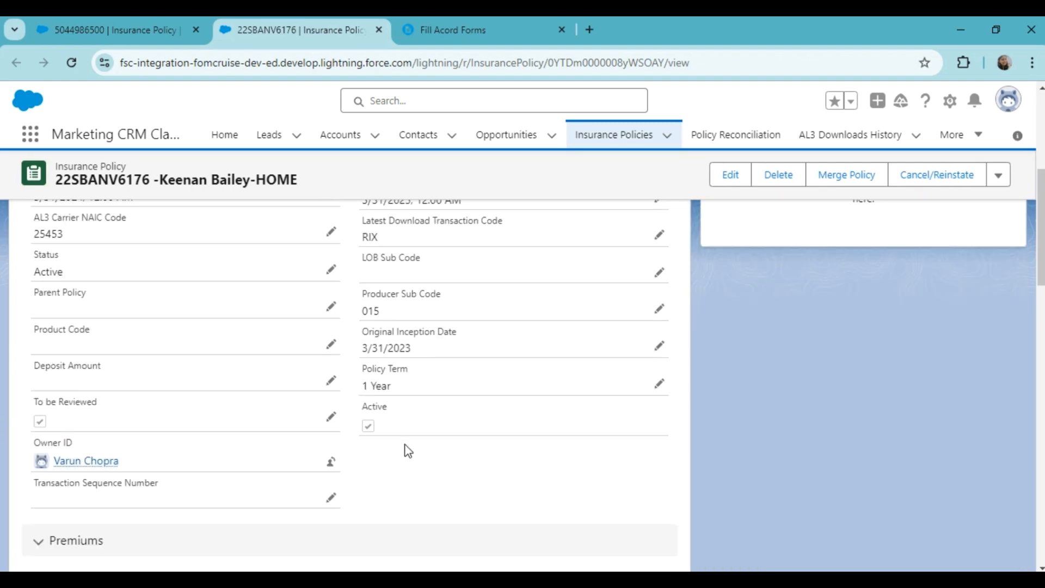
left_click(152, 300)
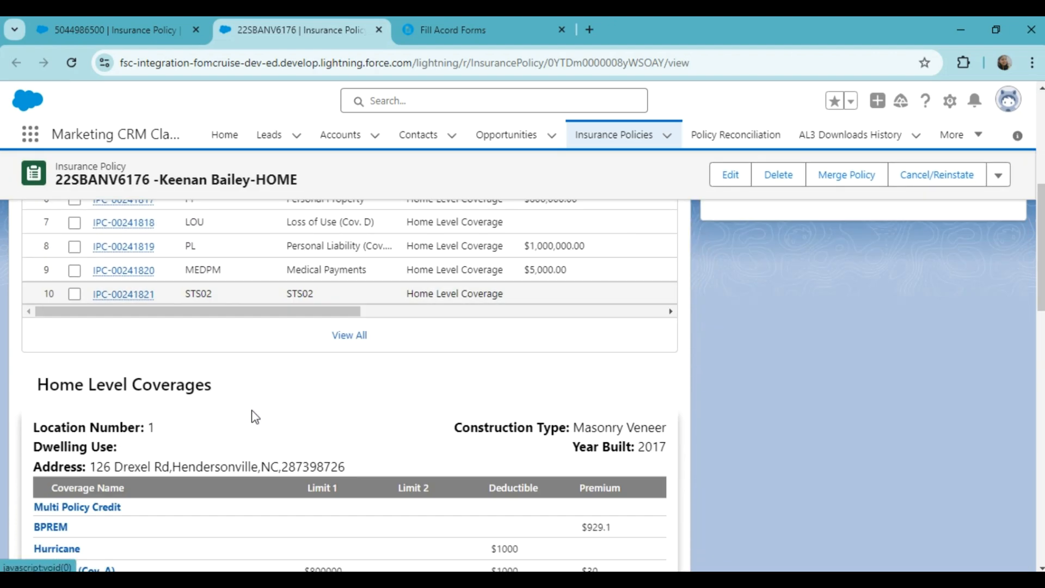
scroll("down", 3)
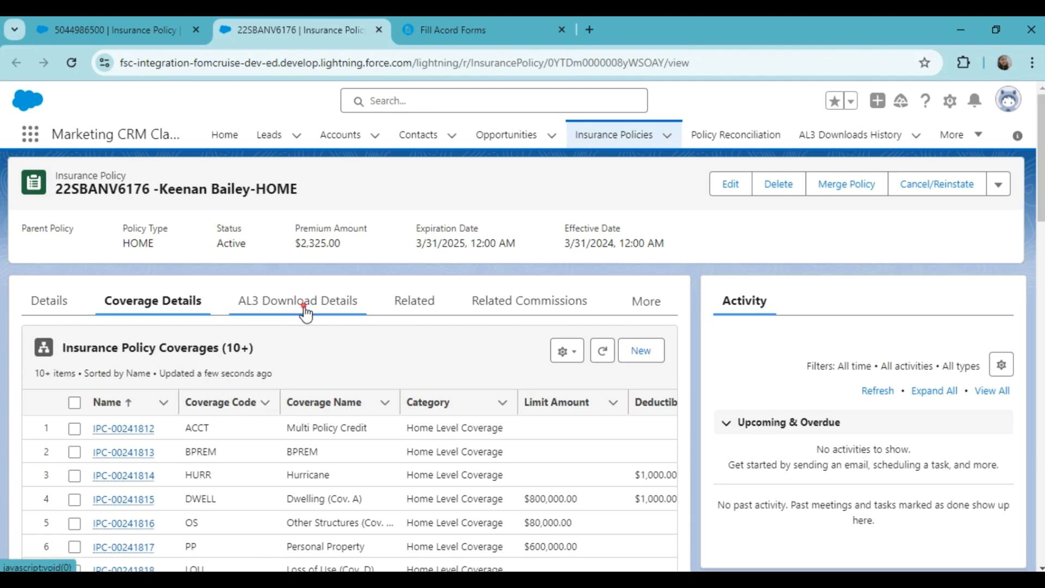
left_click(296, 300)
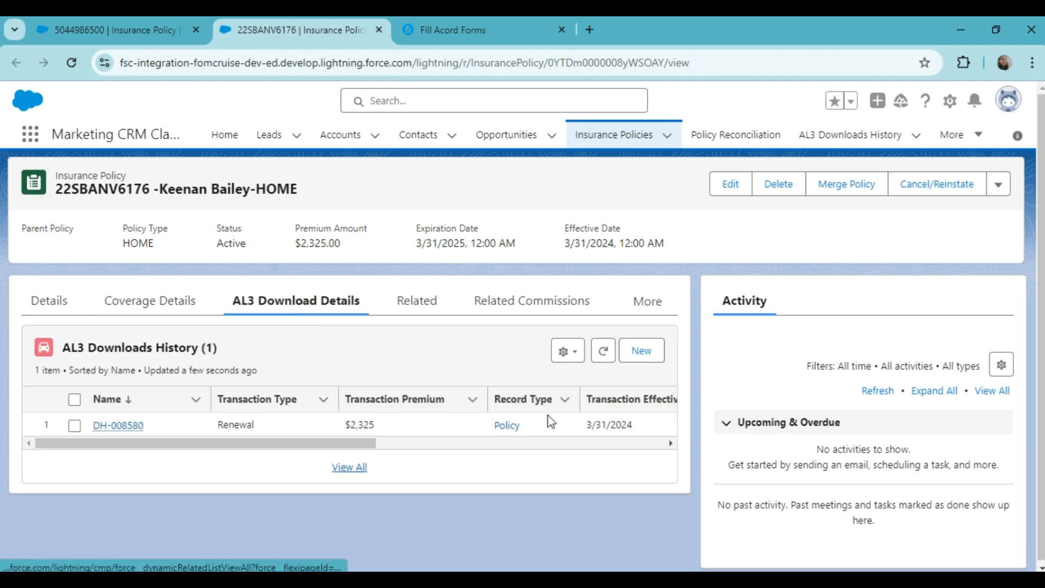
mouse_move(418, 301)
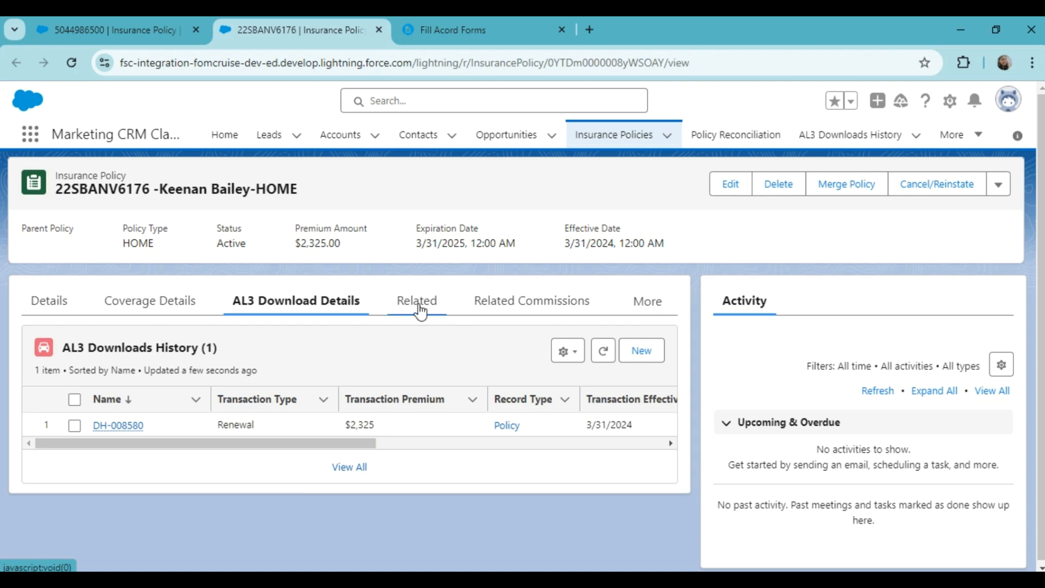
left_click(417, 301)
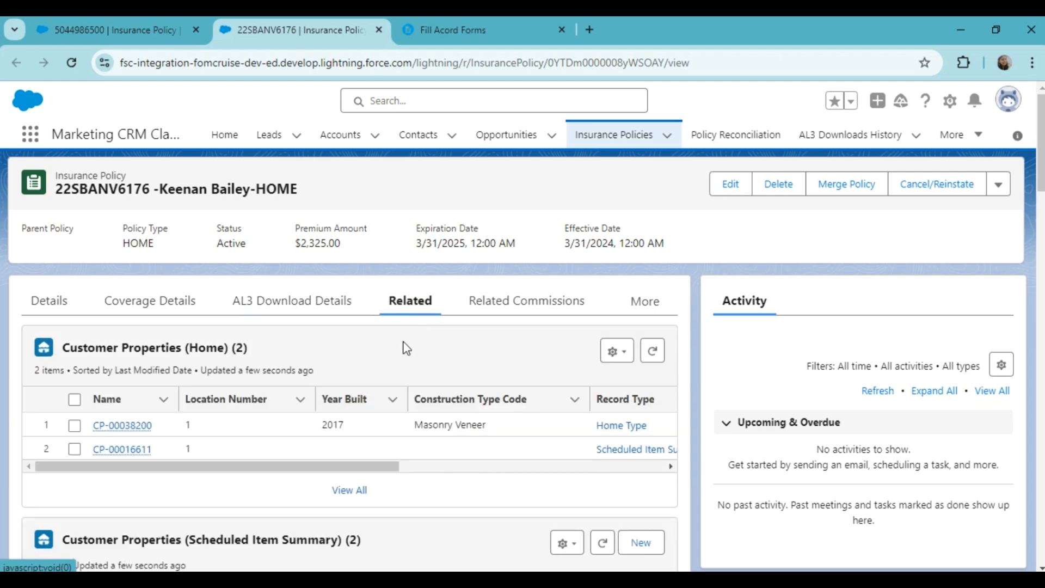
scroll("down", 3)
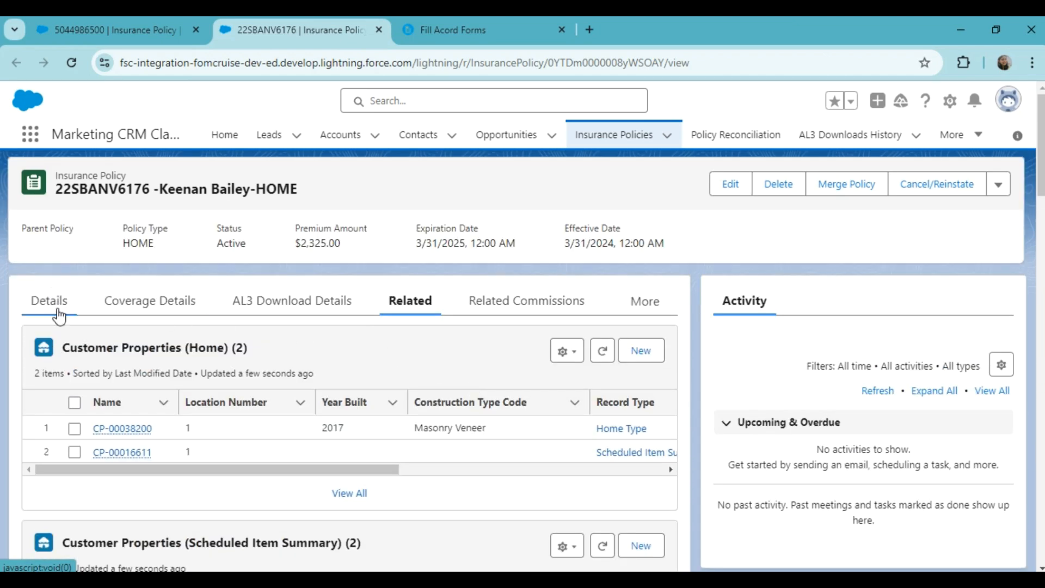
left_click(49, 301)
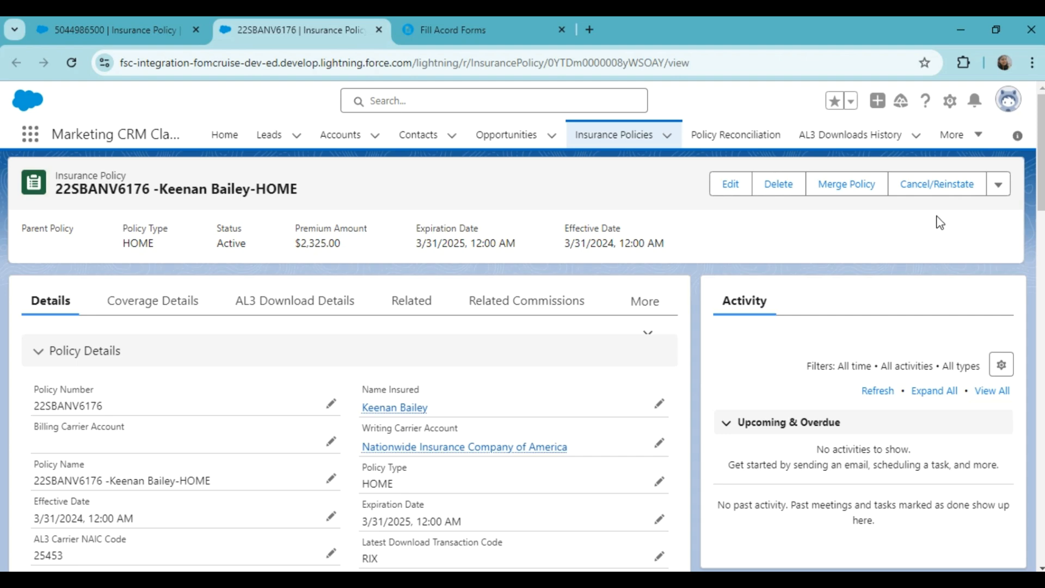
left_click(998, 184)
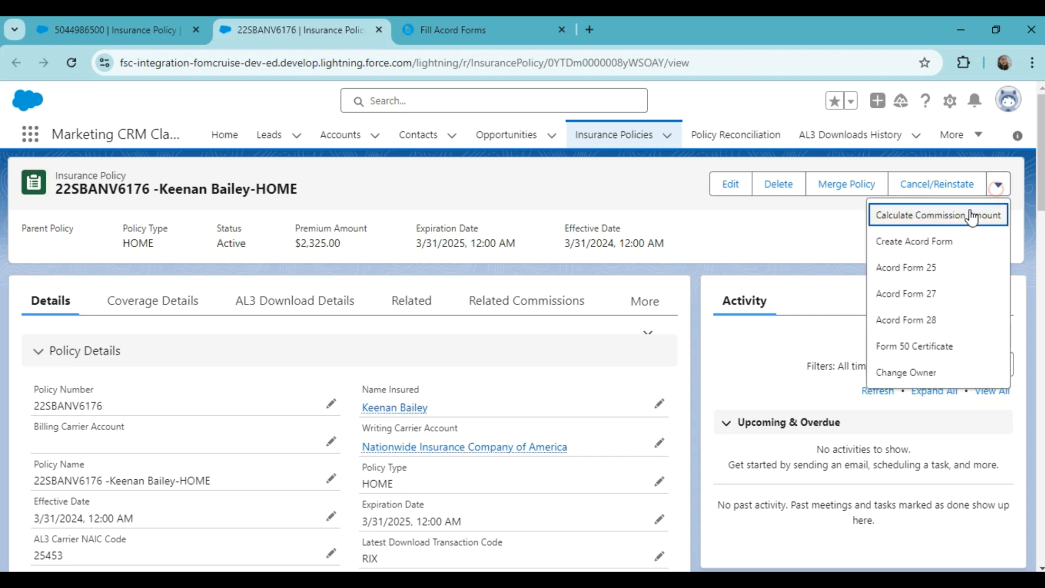
left_click(913, 240)
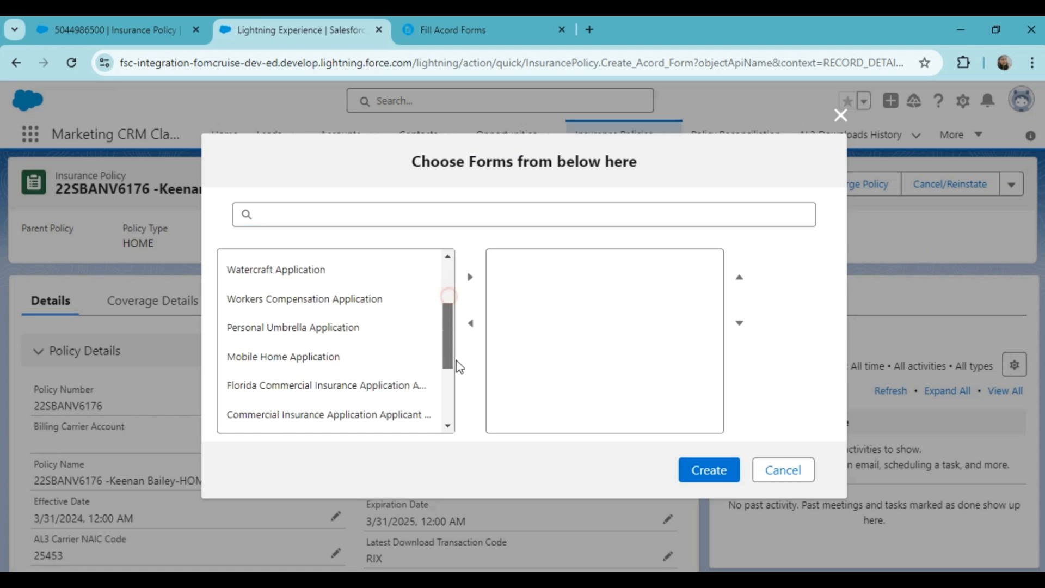
scroll("down", 3)
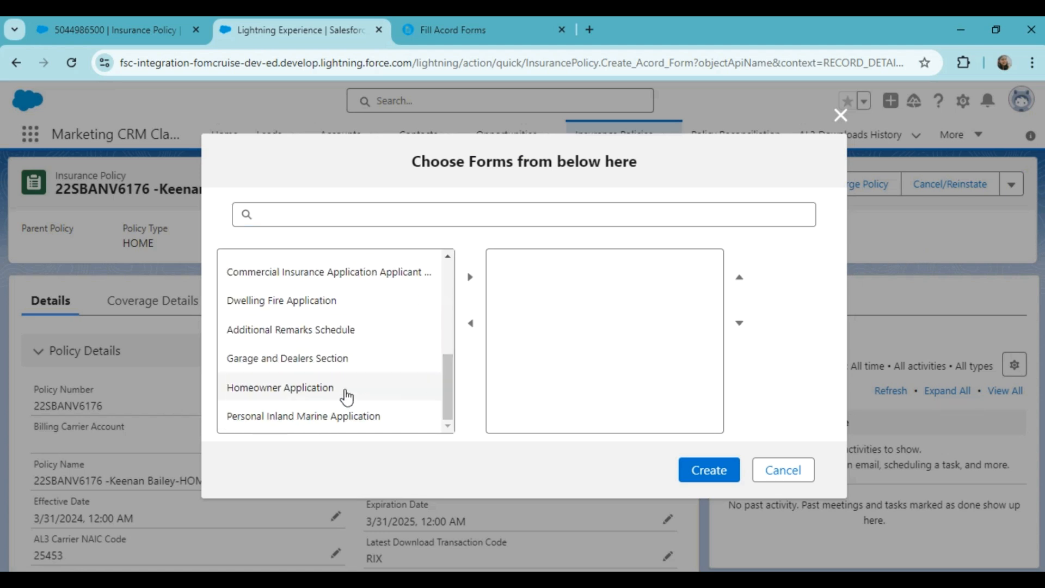
left_click(279, 388)
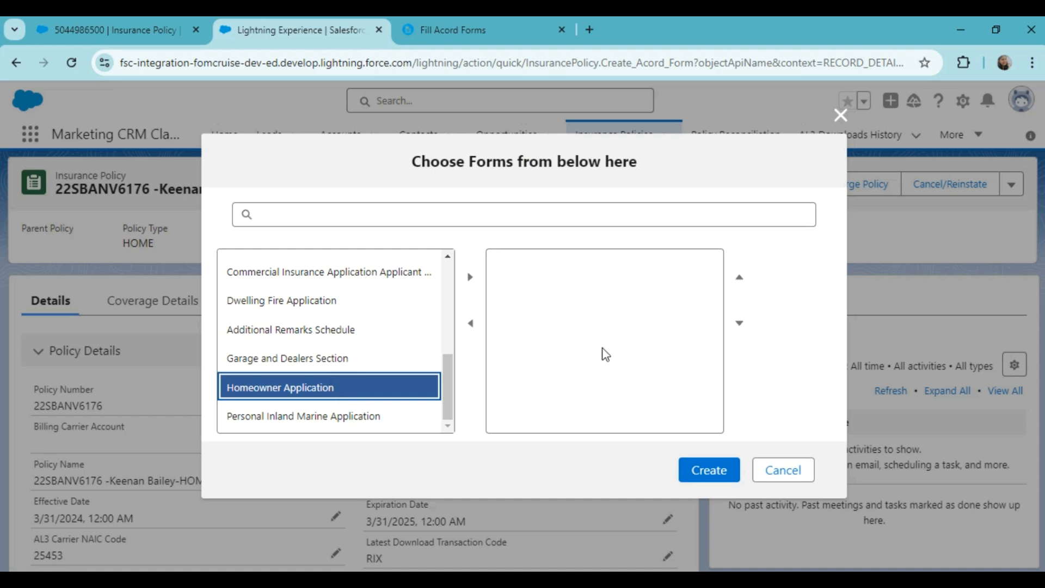
mouse_move(470, 277)
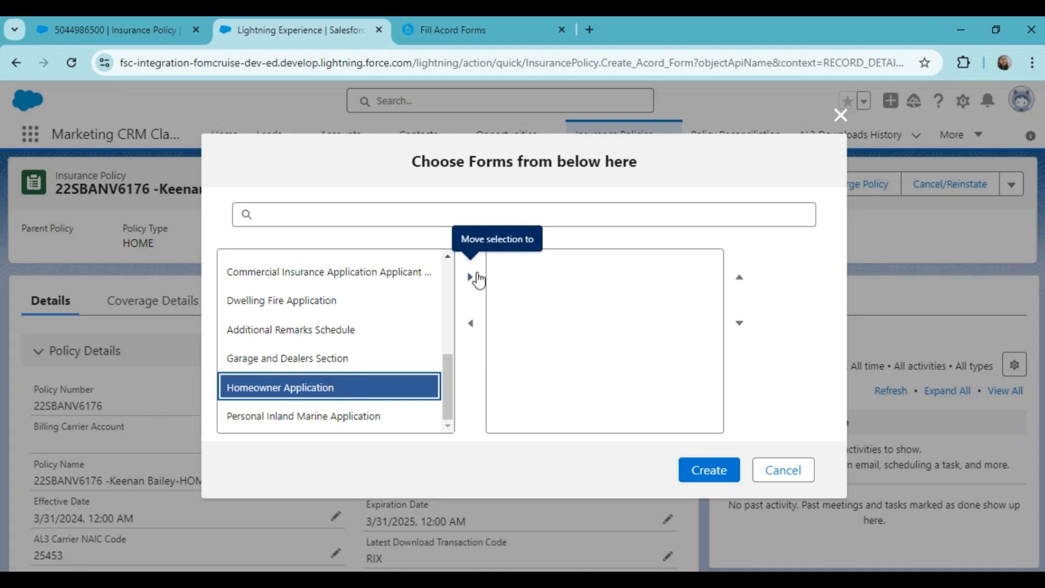
left_click(470, 277)
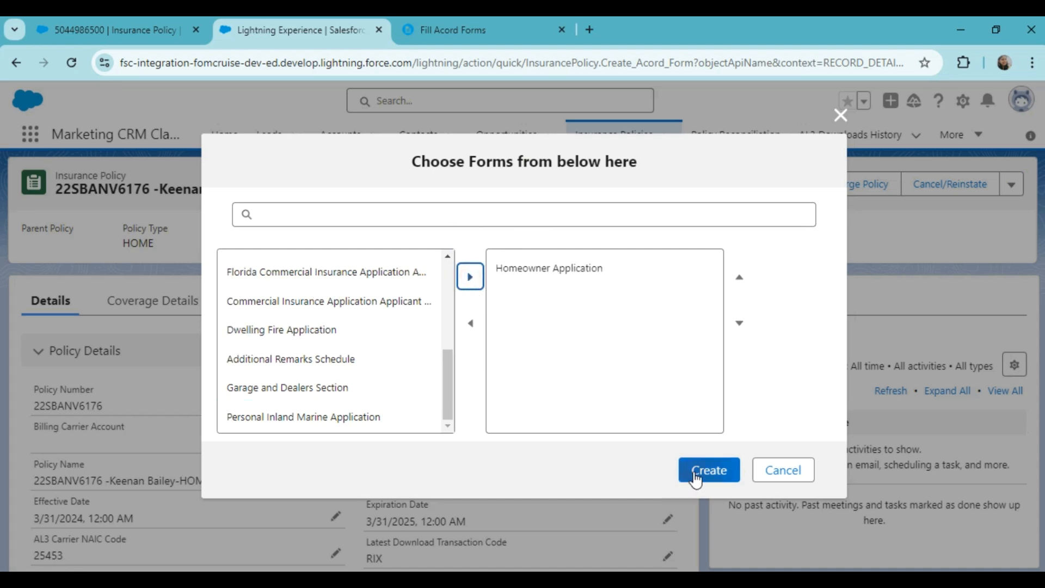
left_click(708, 470)
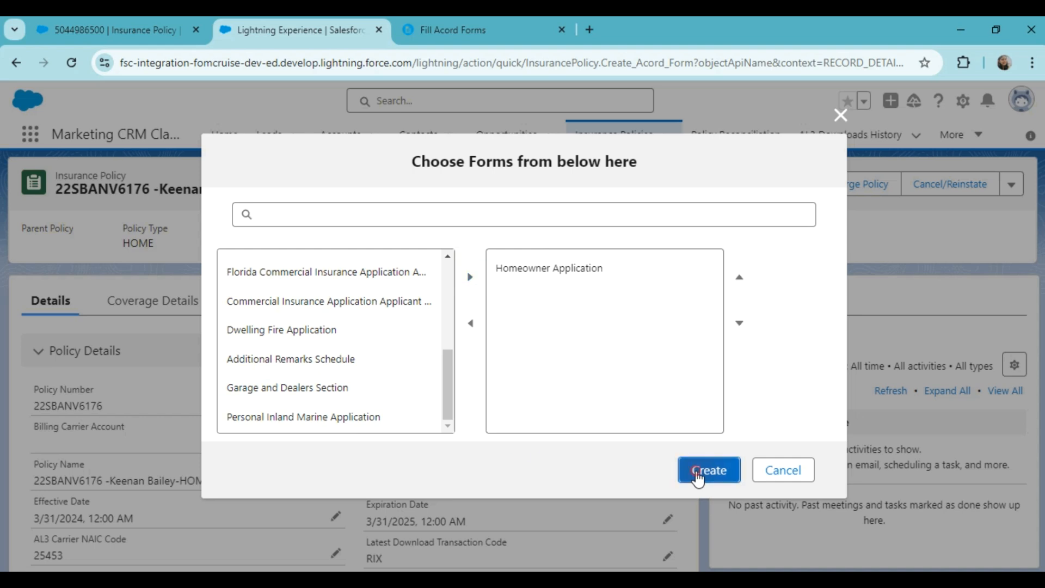
left_click(709, 470)
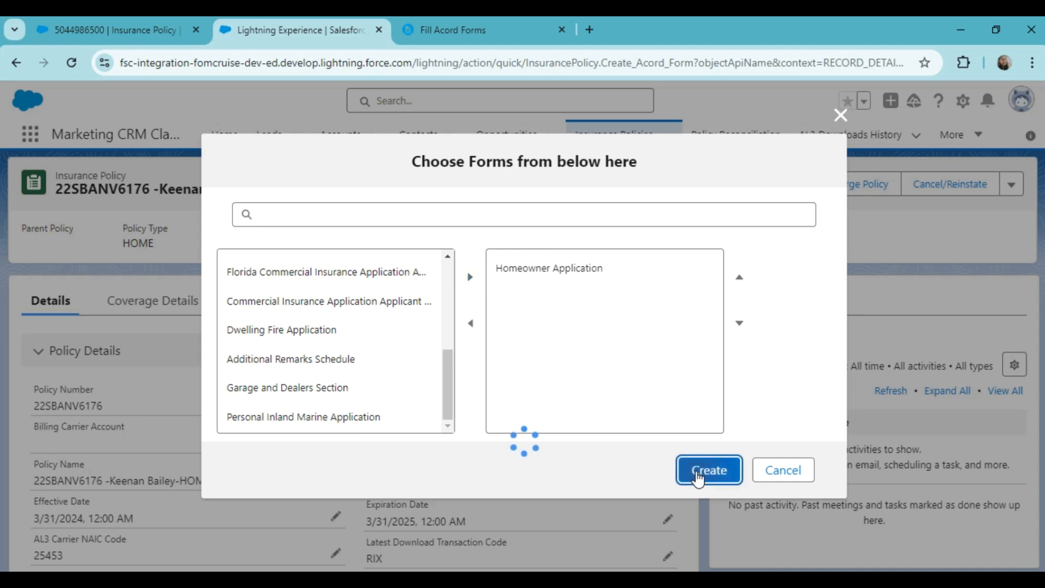
left_click(709, 471)
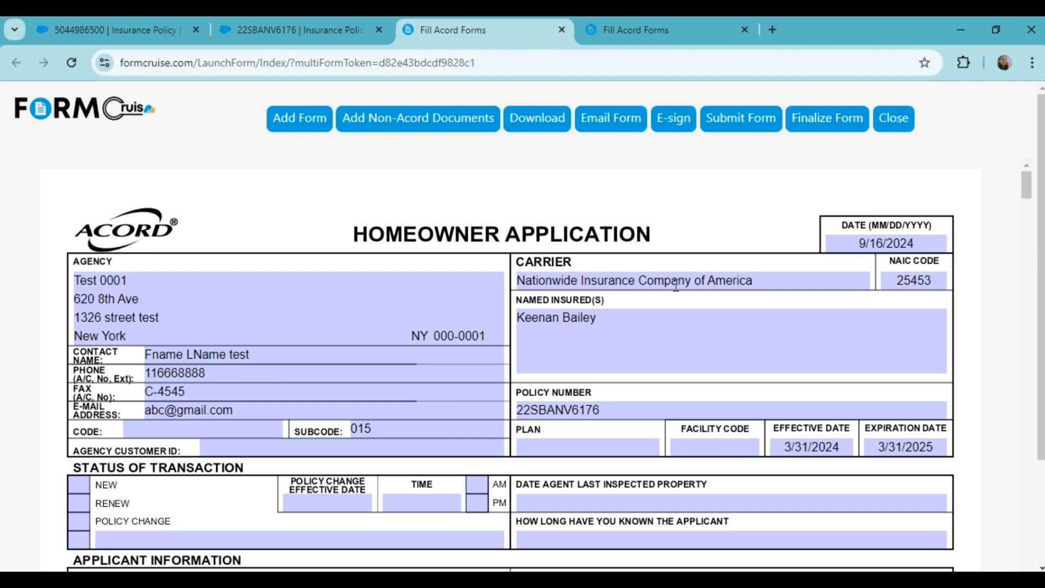
mouse_move(121, 273)
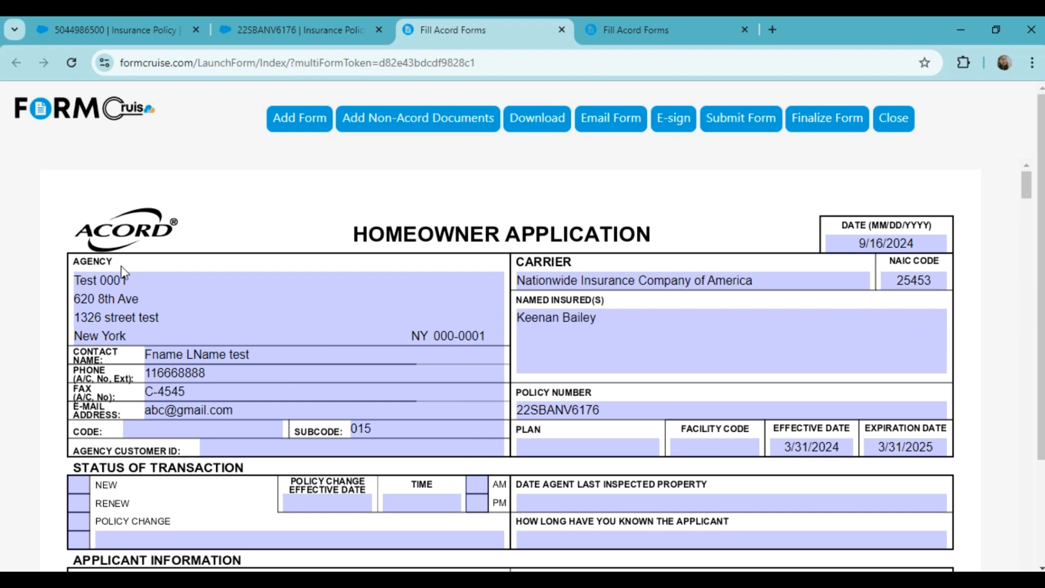
scroll("down", 3)
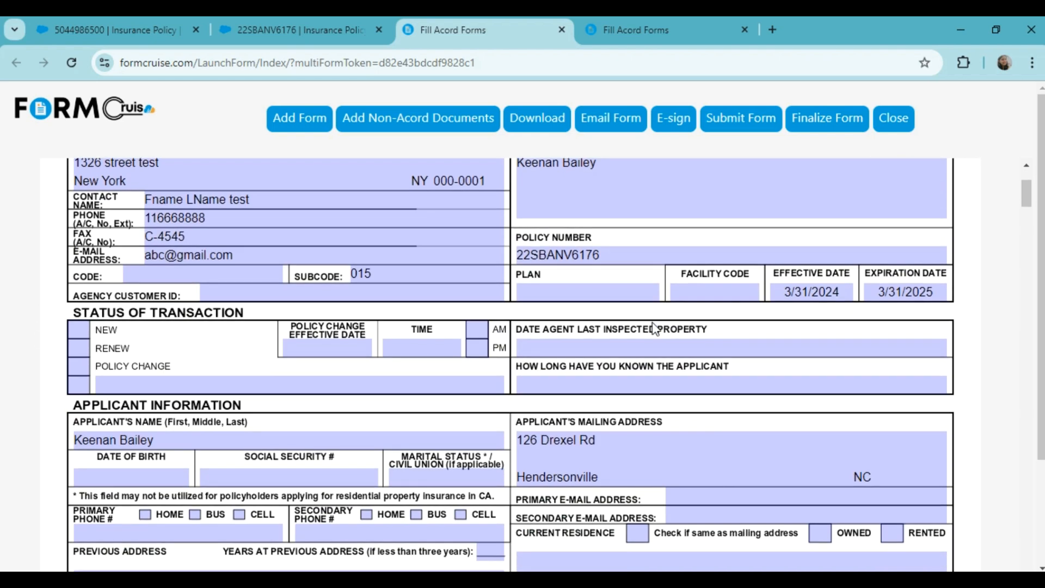
scroll("down", 3)
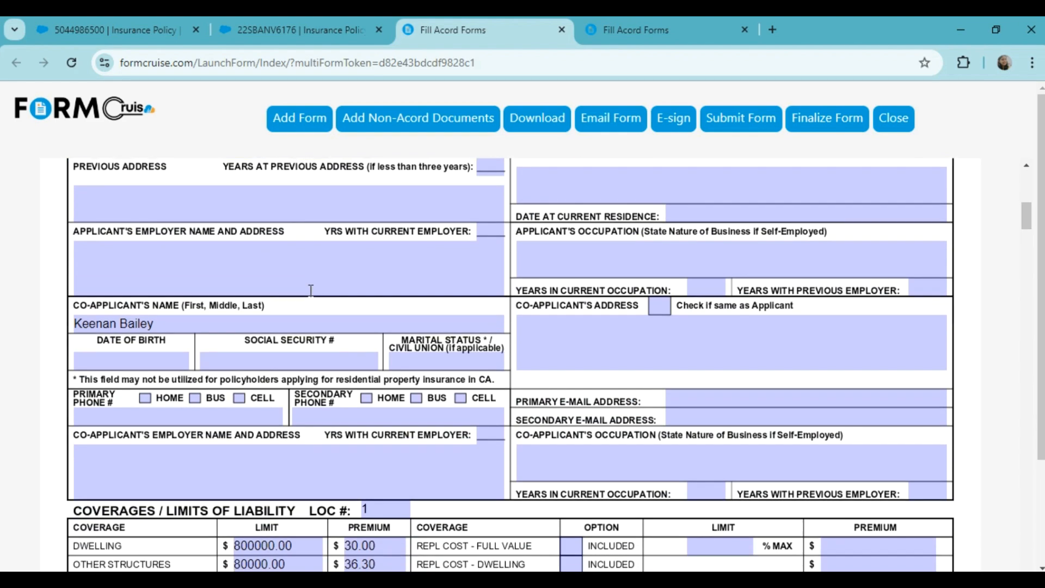
scroll("down", 3)
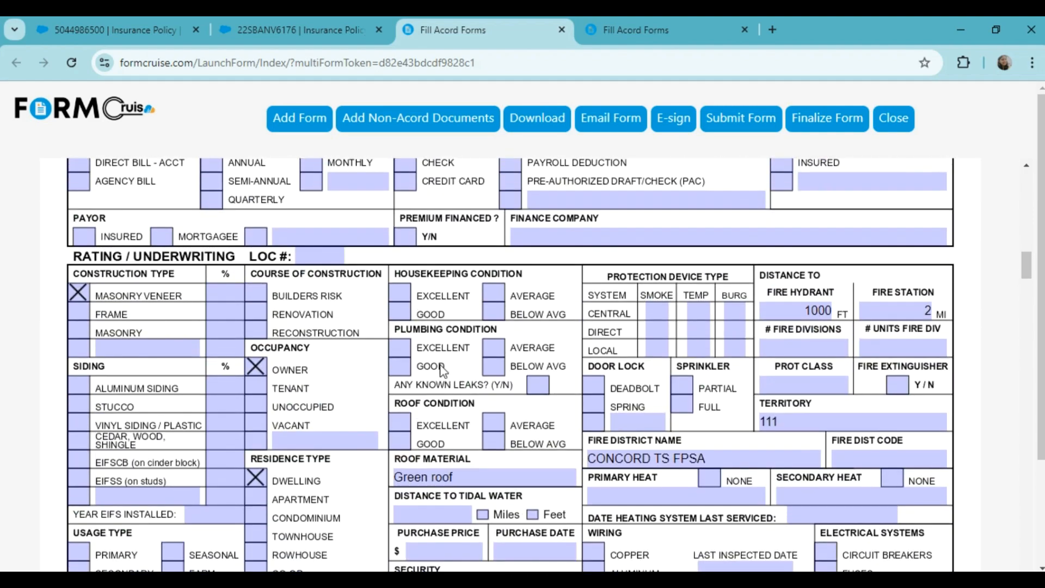
scroll("down", 3)
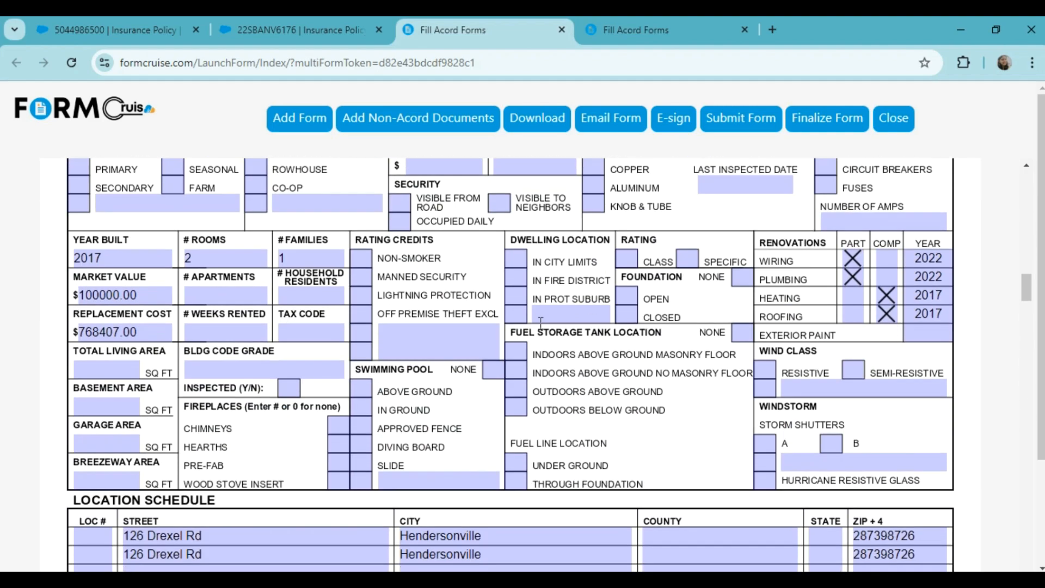
scroll("down", 3)
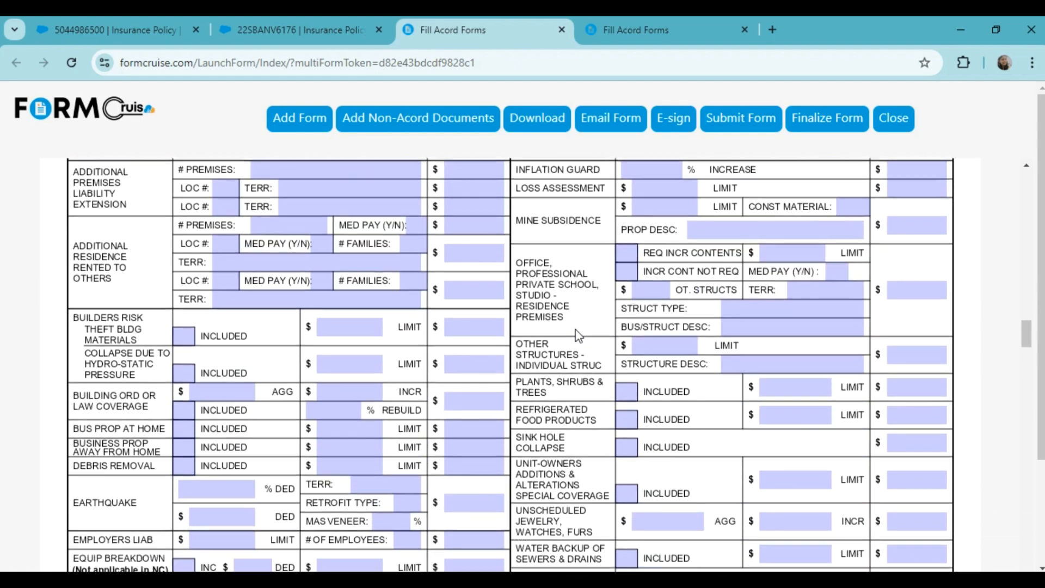
scroll("down", 3)
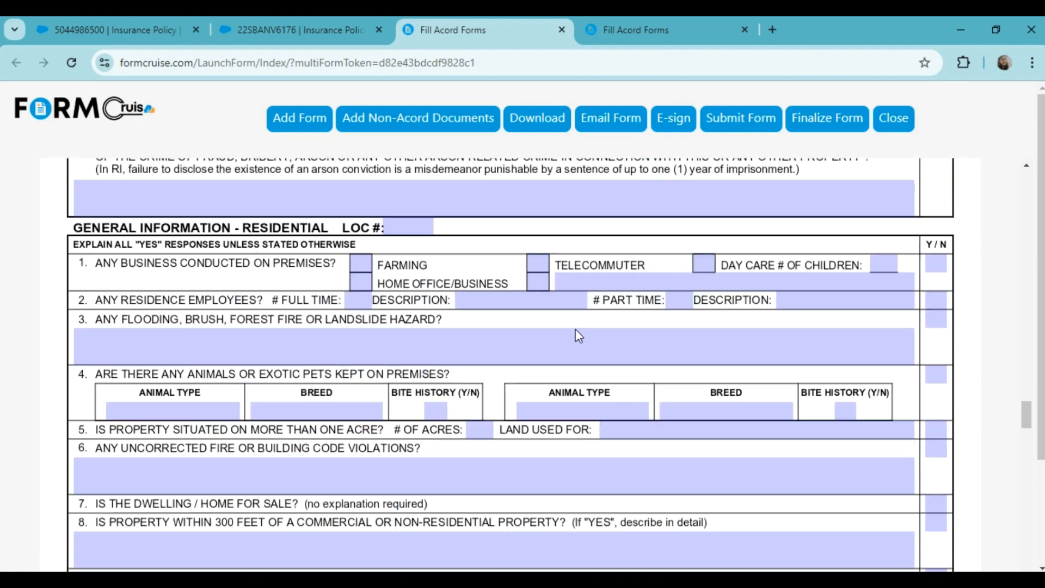
scroll("down", 3)
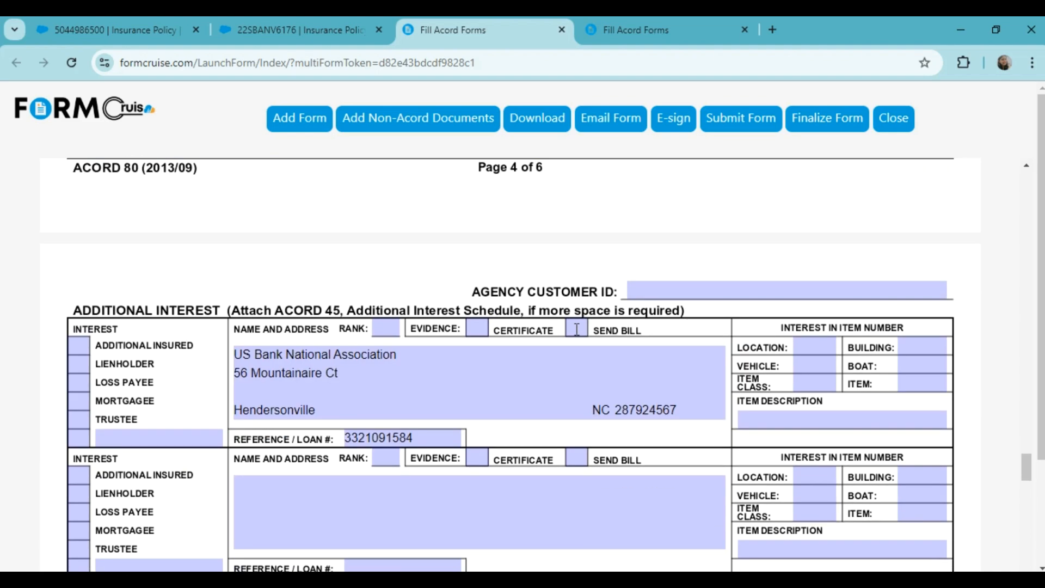
scroll("down", 3)
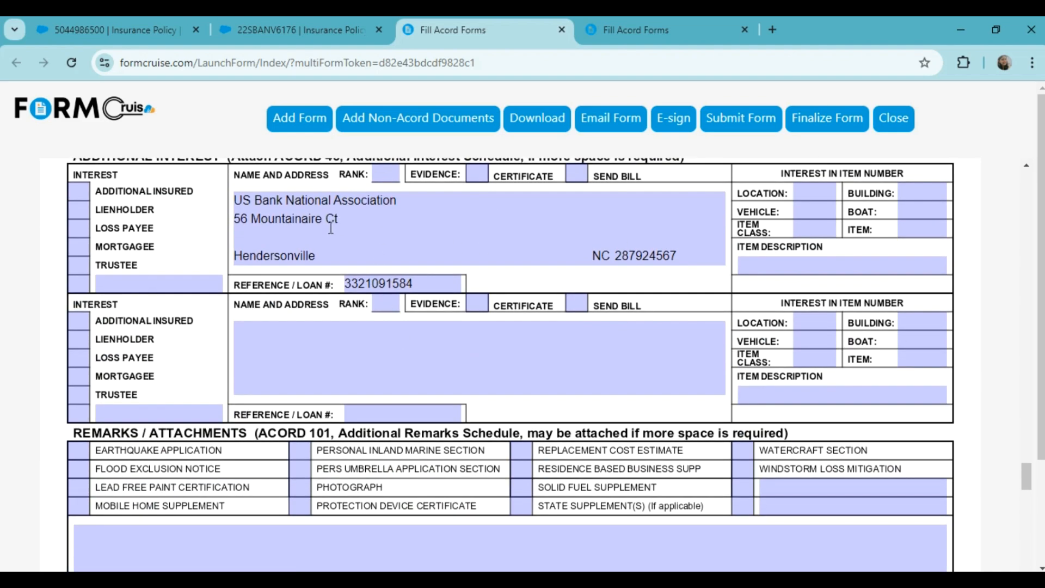
scroll("down", 3)
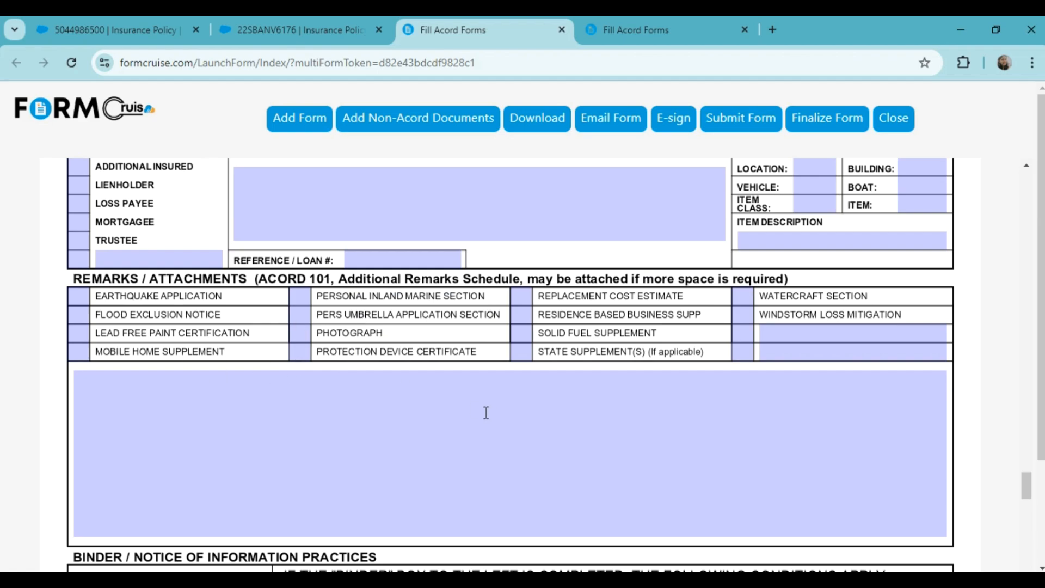
scroll("down", 3)
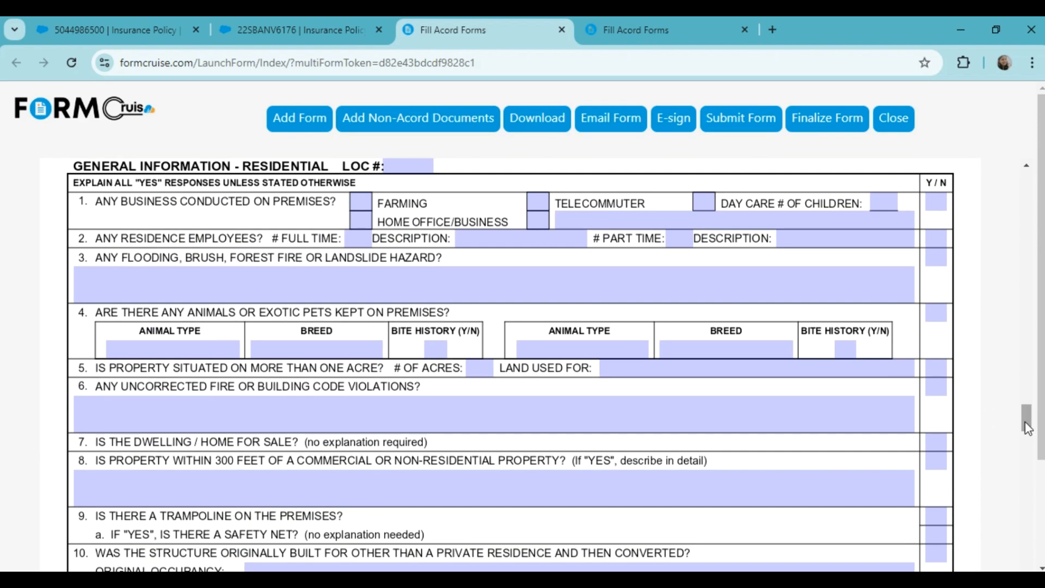
scroll("up", 3)
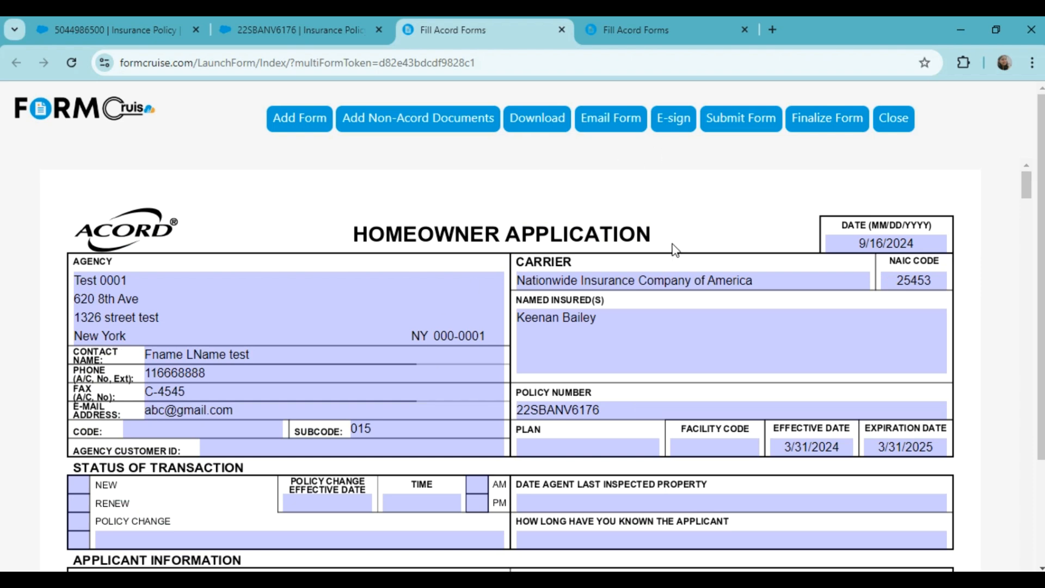
mouse_move(559, 248)
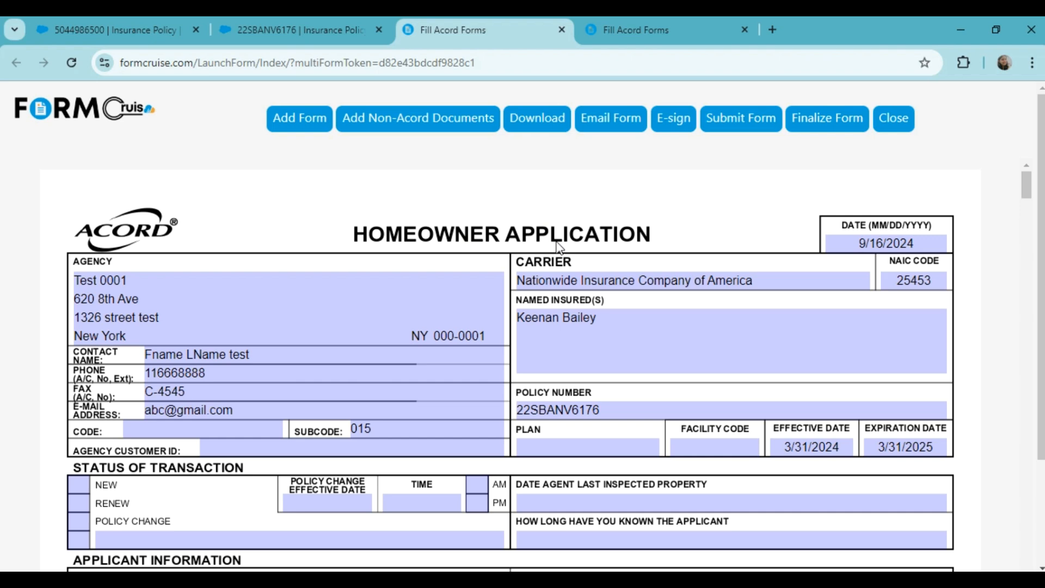
mouse_move(512, 185)
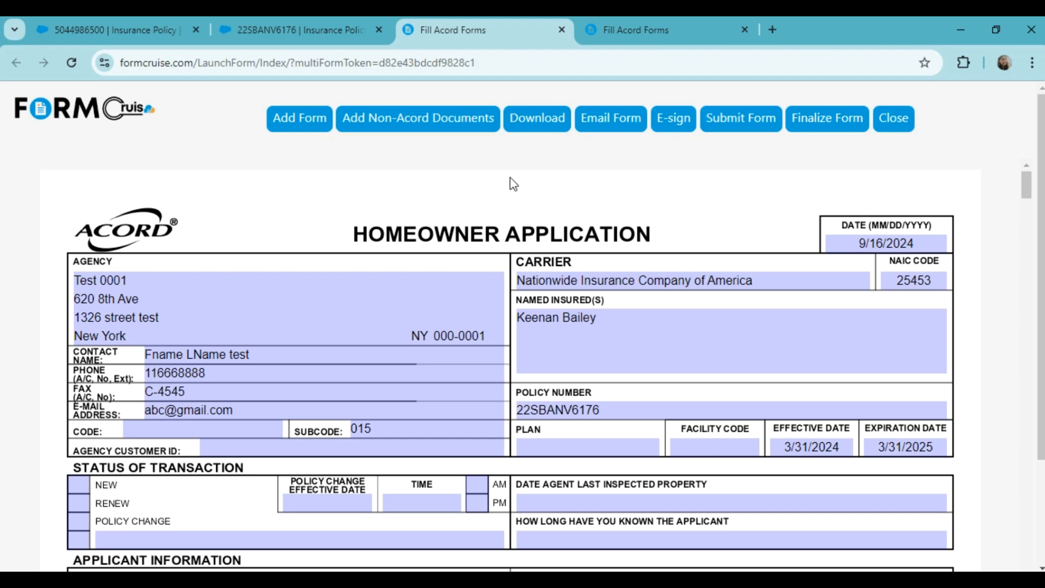